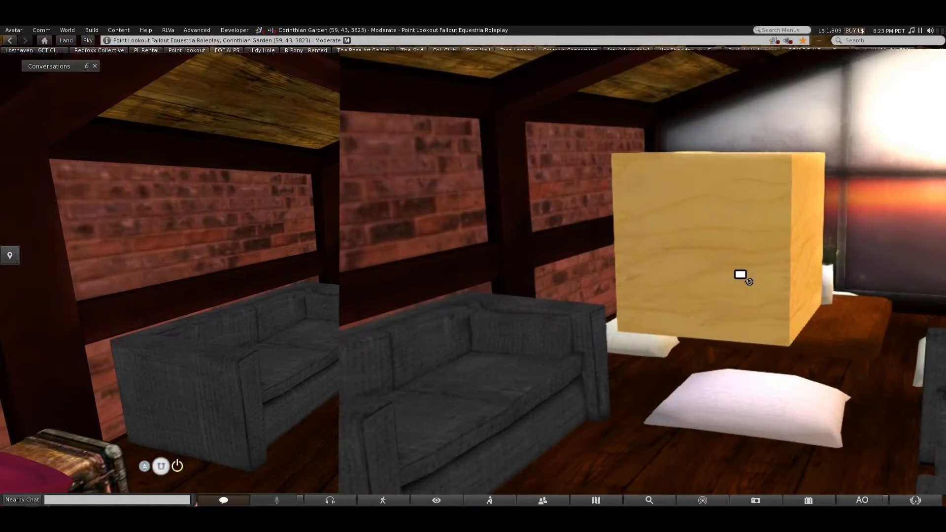
Select the wooden cube and open its New Script from the Content tab in the editor
left_click(740, 276)
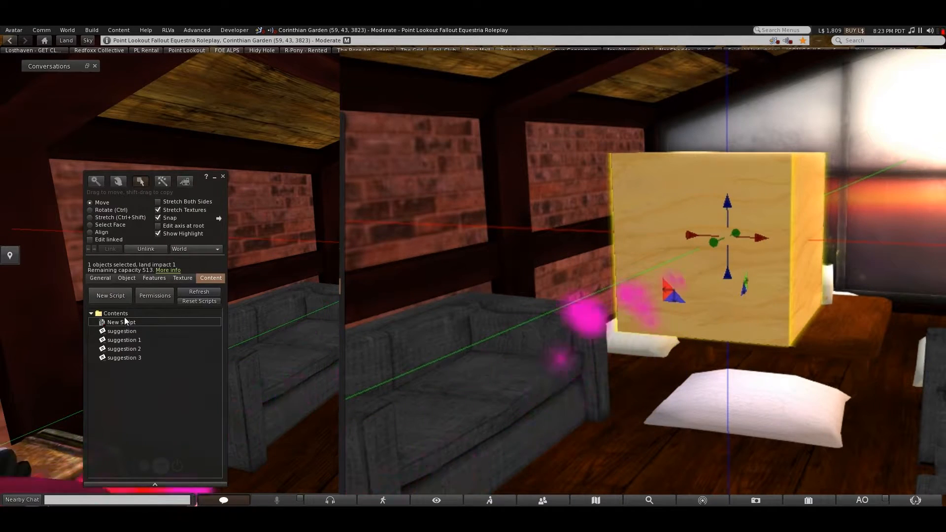
double_click(121, 322)
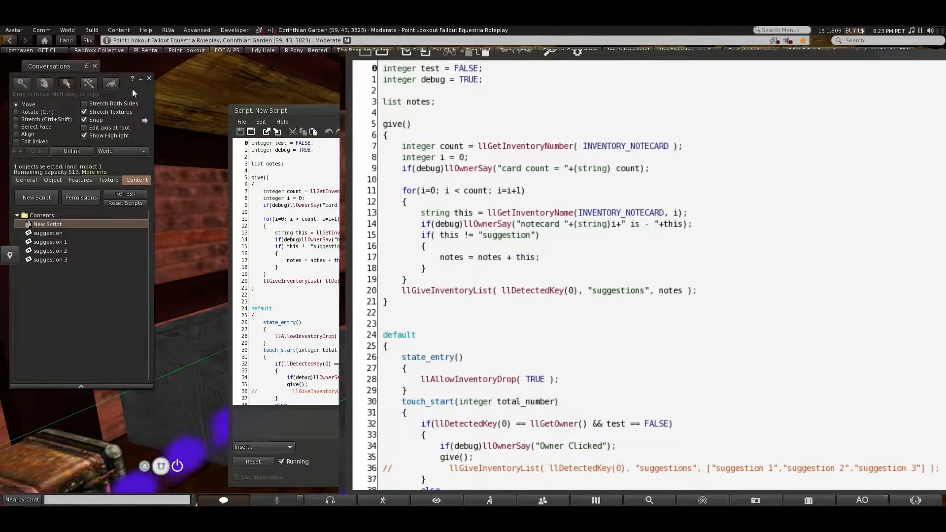
mouse_move(102, 334)
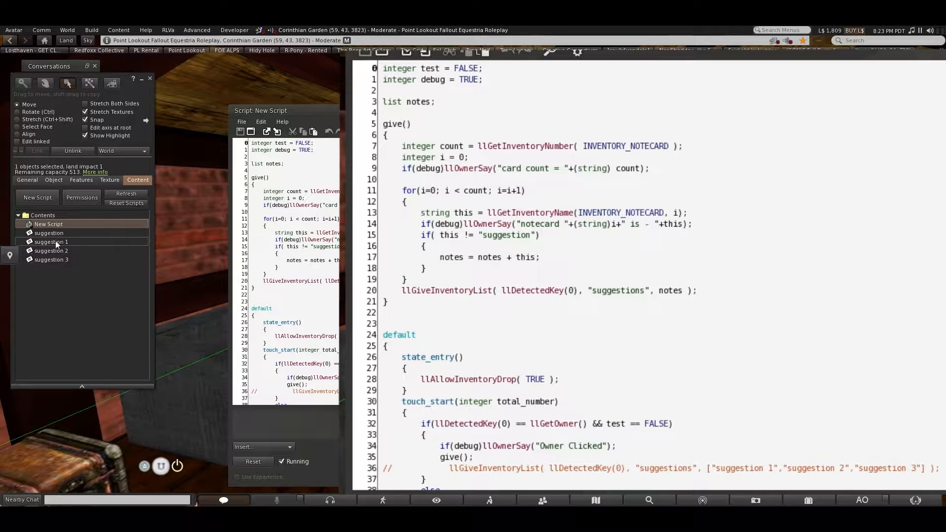
mouse_move(70, 261)
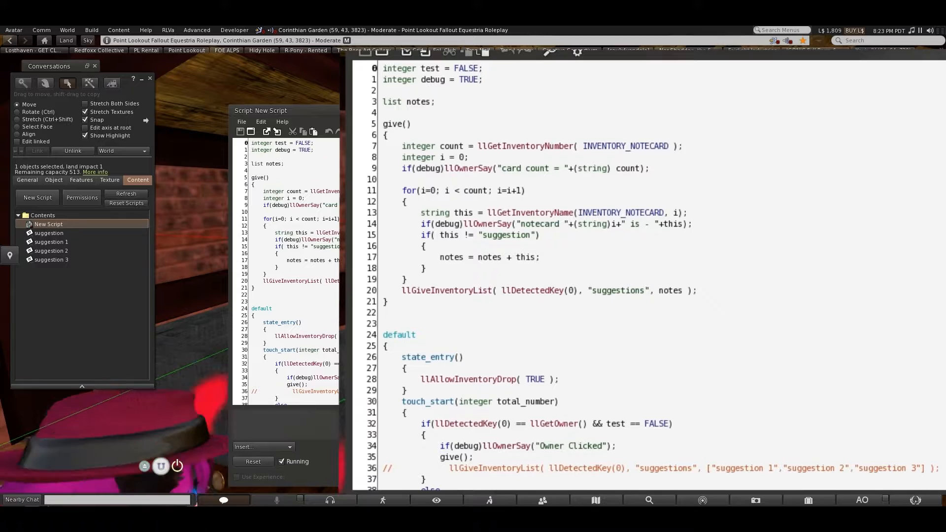
Place the cursor after the llGiveInventoryList line in give() to add a blank line
double_click(469, 79)
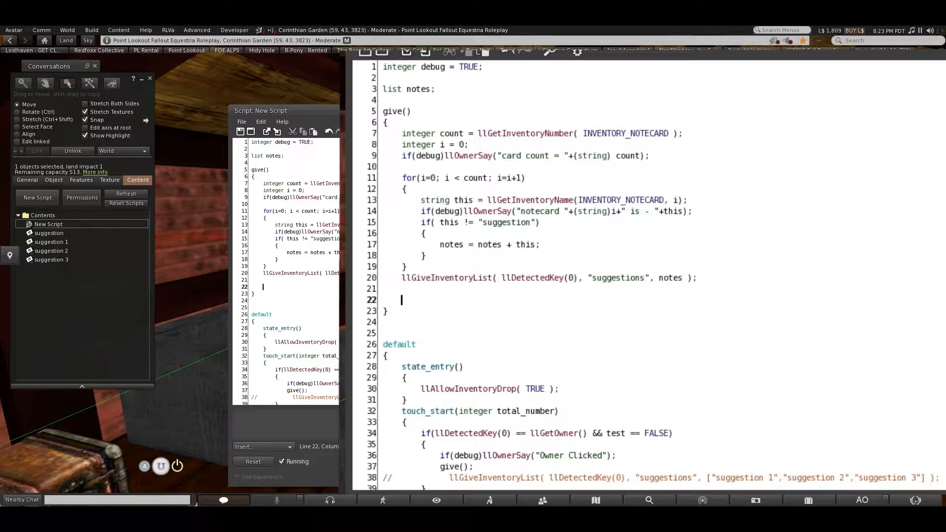
Start a second for loop in give() with 'for(i=0; i<'
type("for(i")
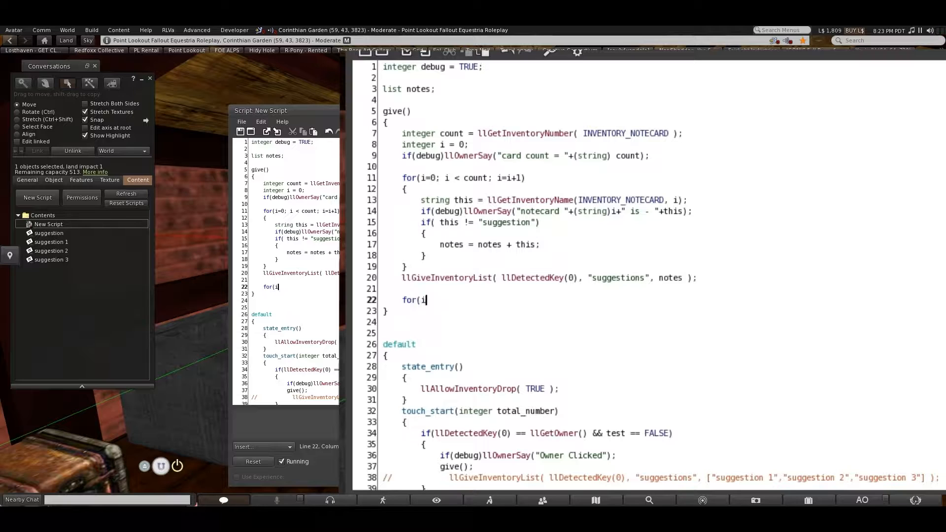
type("=0")
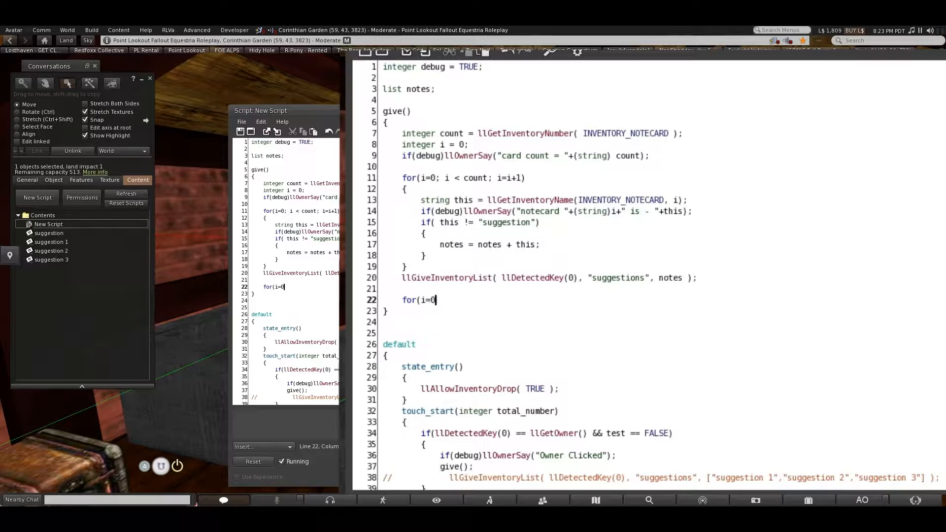
type("\"; \"")
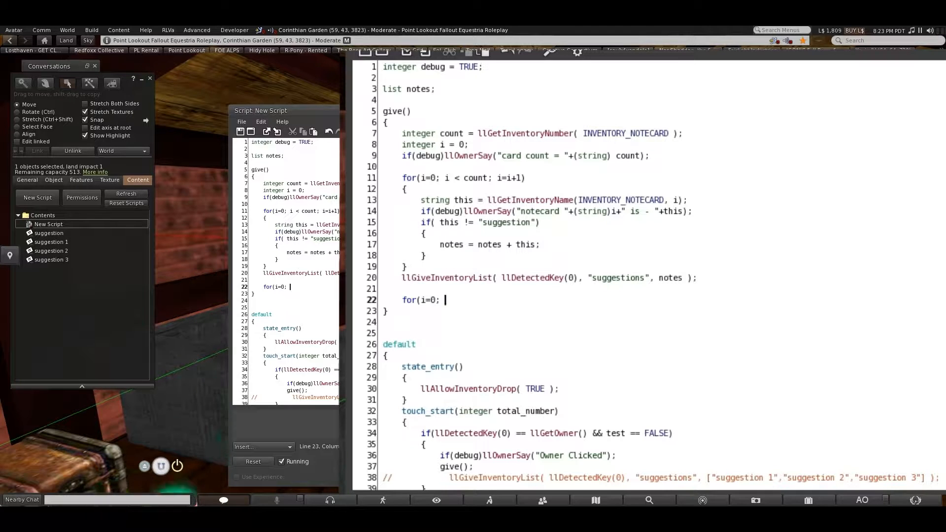
type("i")
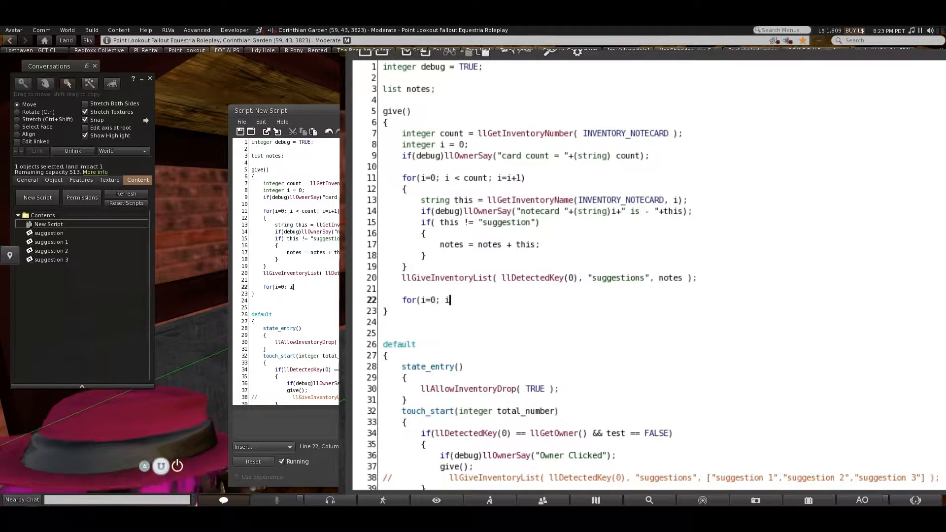
type("<")
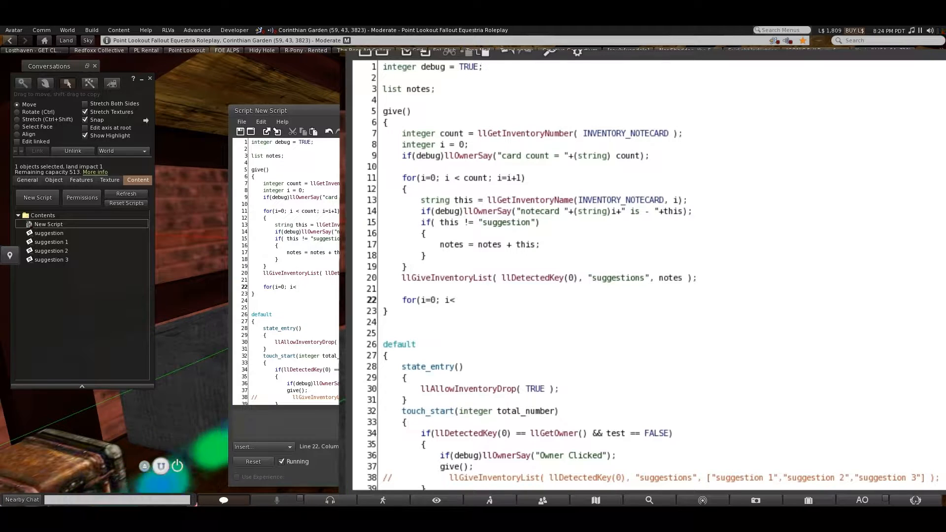
left_click_drag(479, 155, 648, 156)
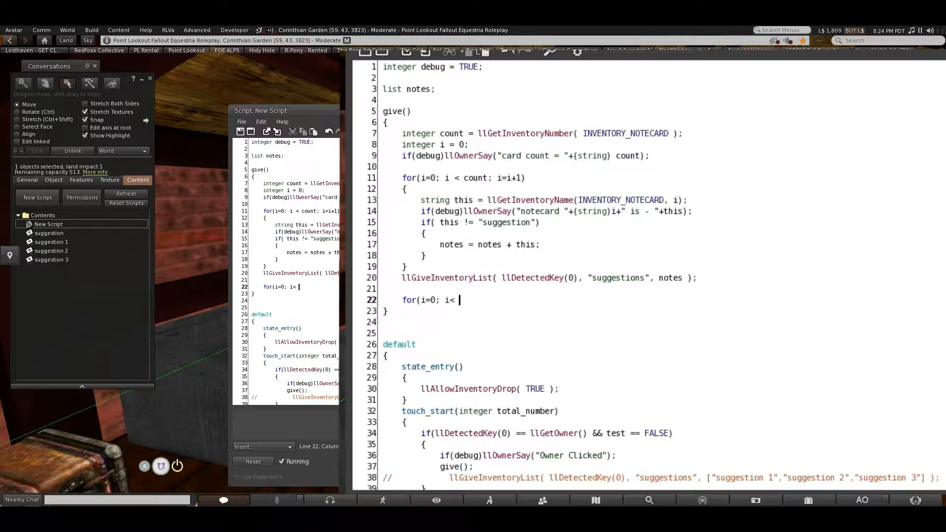
double_click(449, 244)
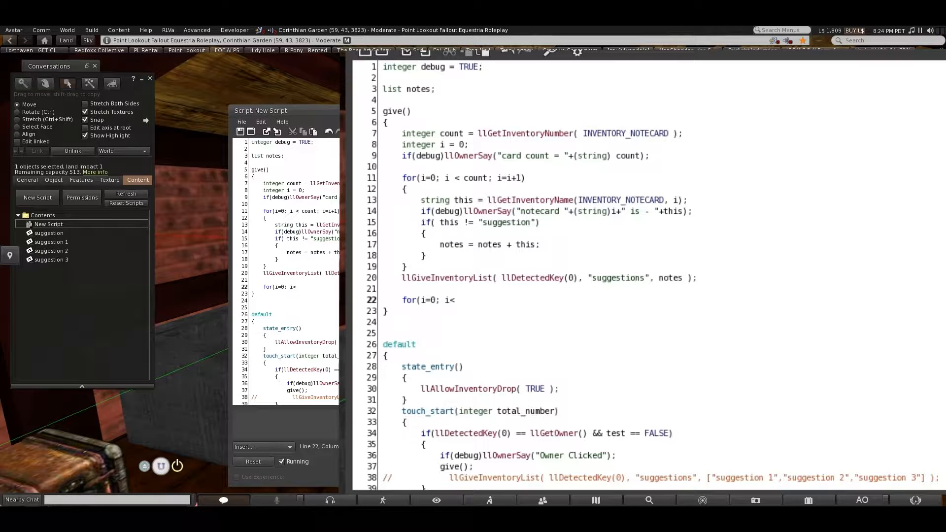
Finish the loop with llGetListLength(notes), increment i=i+1, and an opening brace
type("ll")
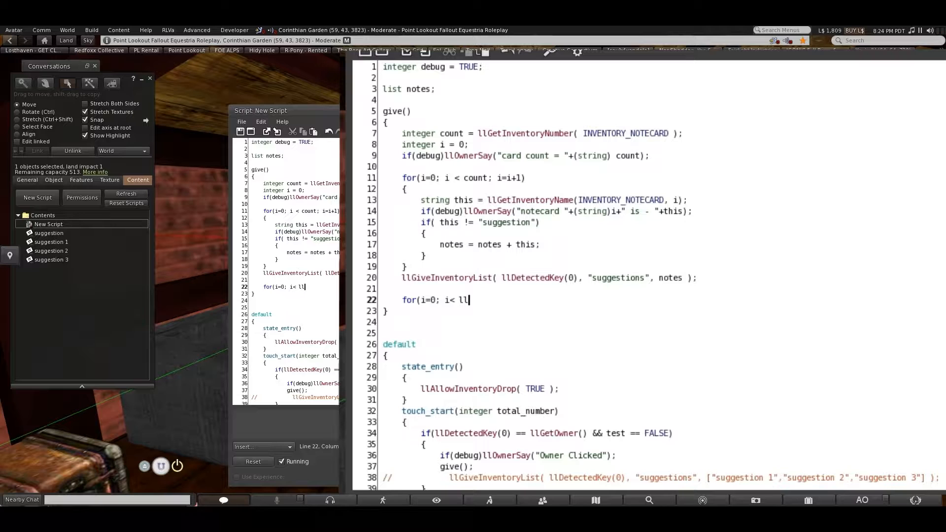
type("GetListL")
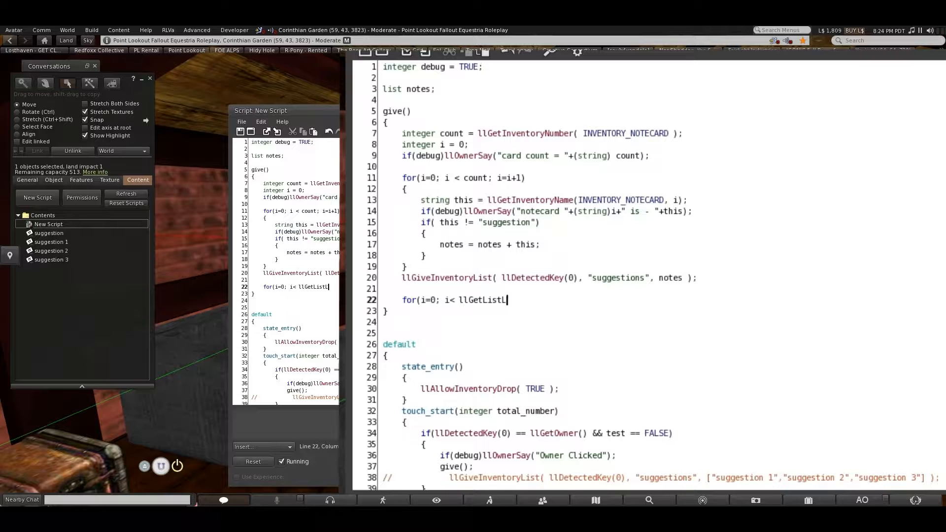
type("engt")
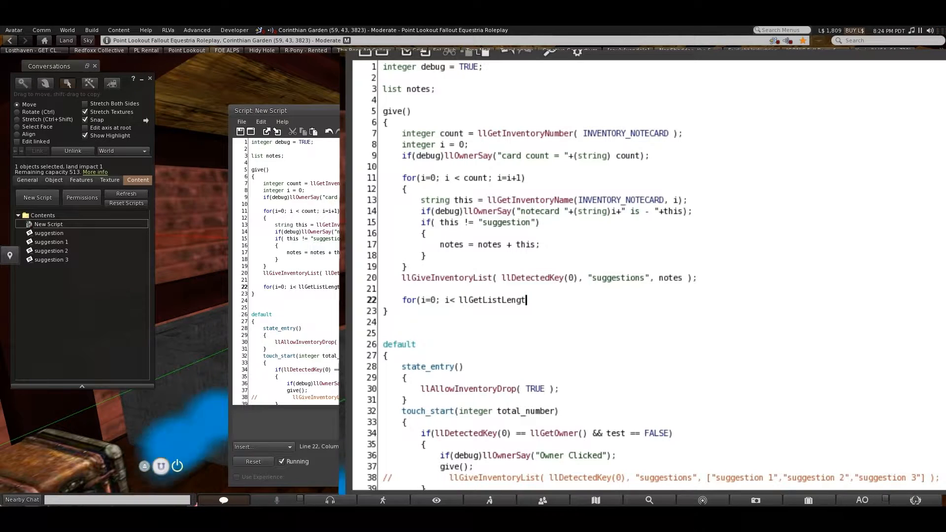
type("(no")
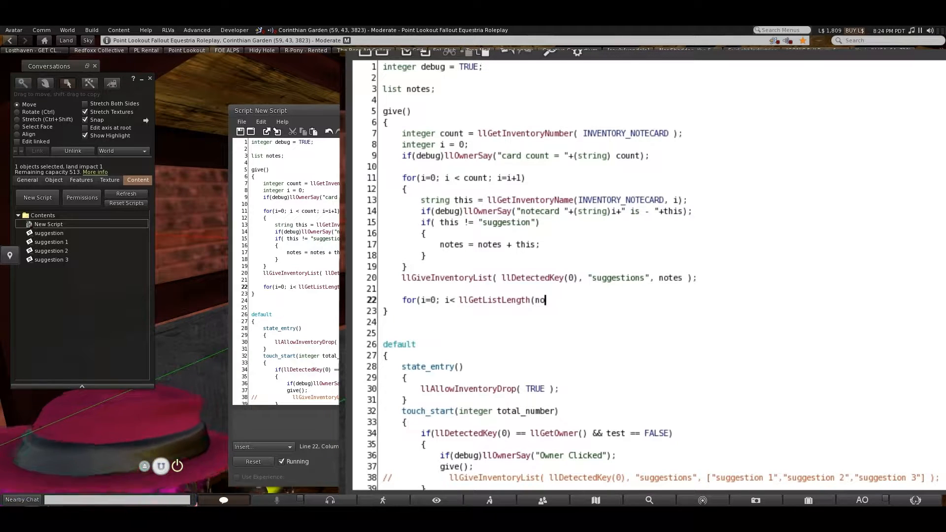
type("tes); i")
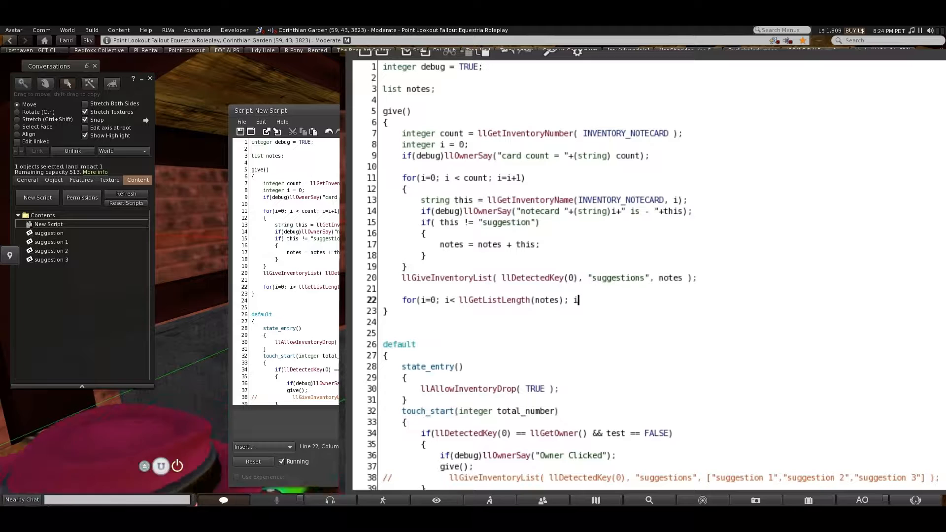
type("=")
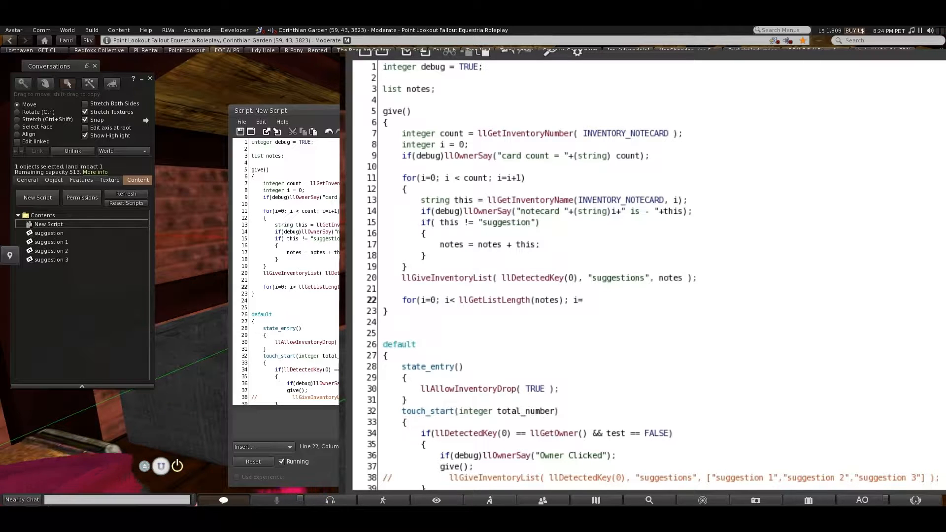
type("i=i+1)")
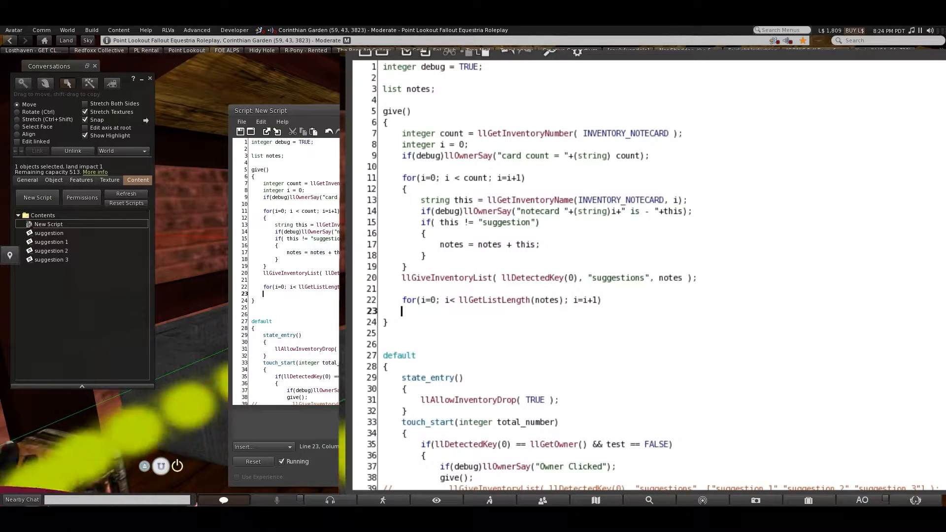
type("{")
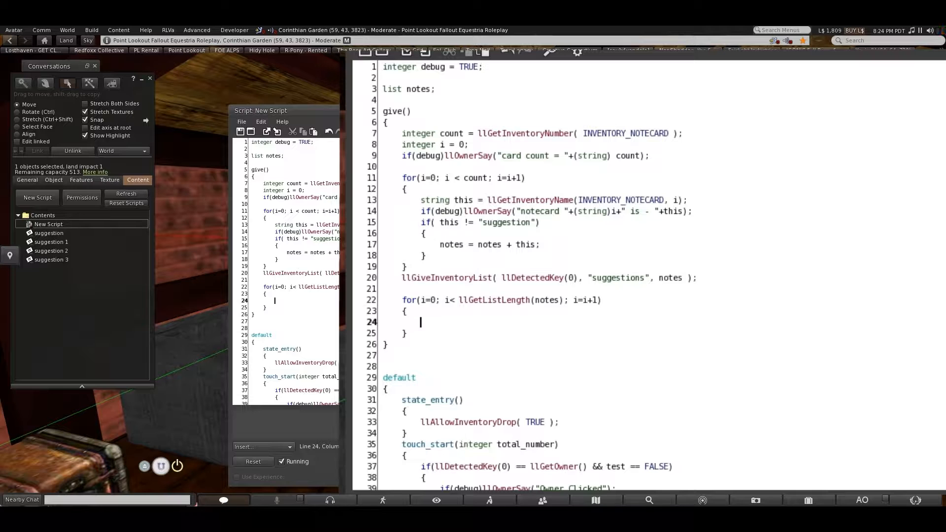
Add 'string this = llList2String(notes,i);' inside the second loop
type("string")
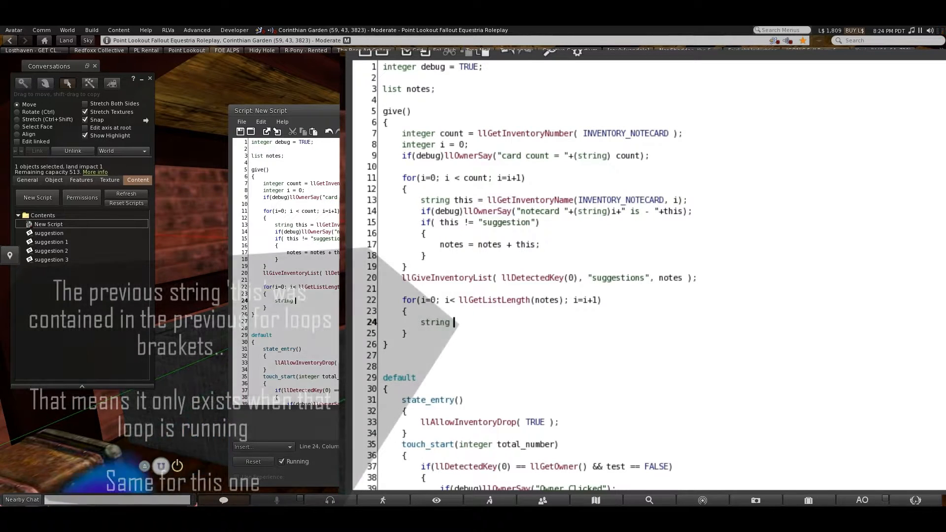
type("this =")
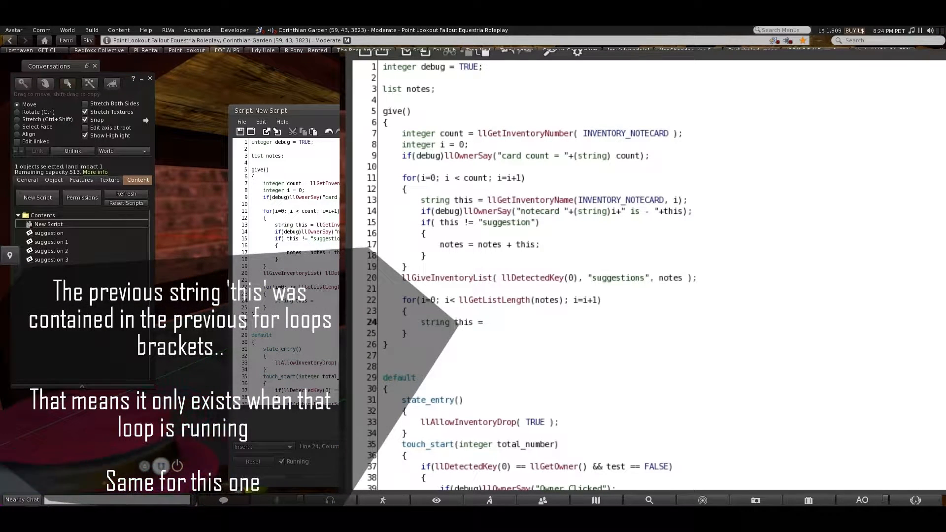
type("ll")
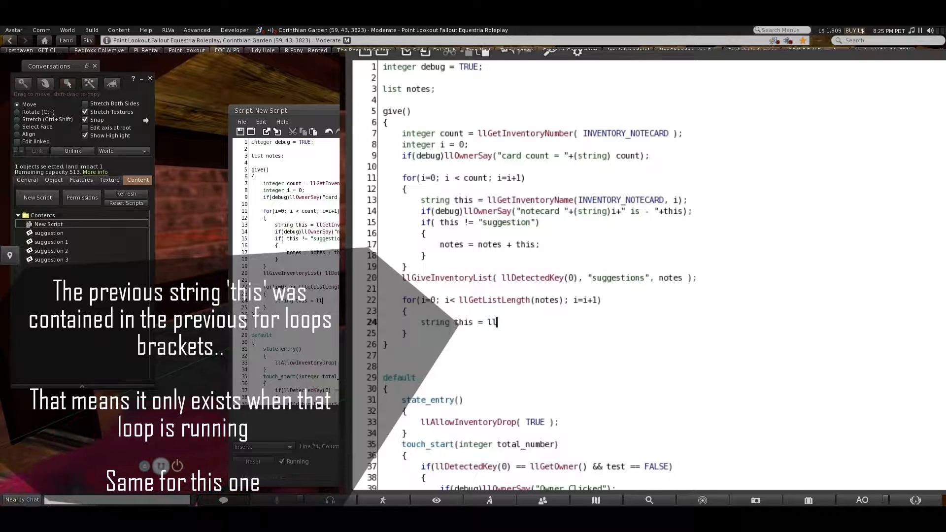
type("ist2St")
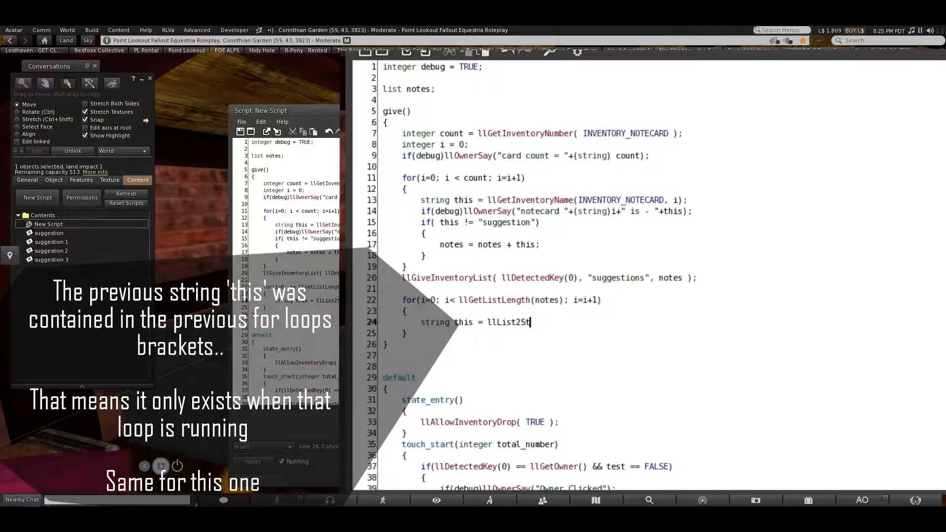
type("ring(")
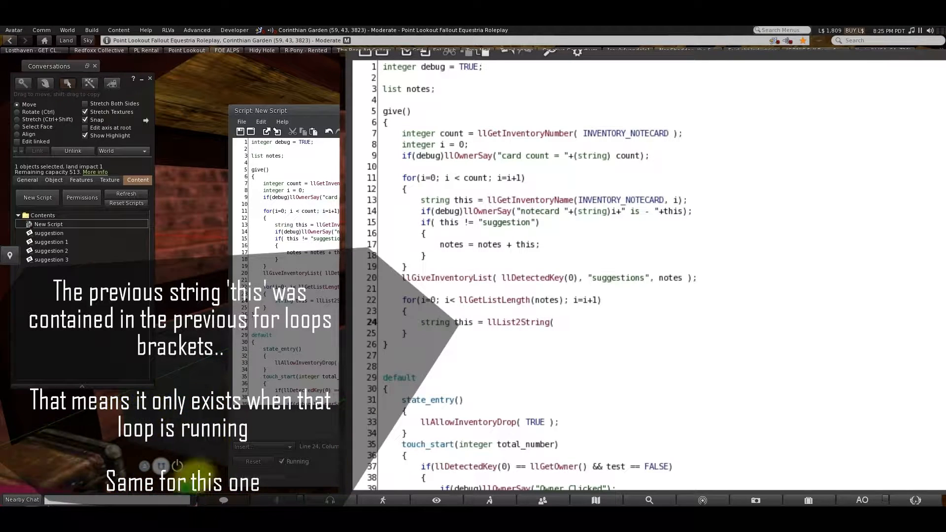
type("notes")
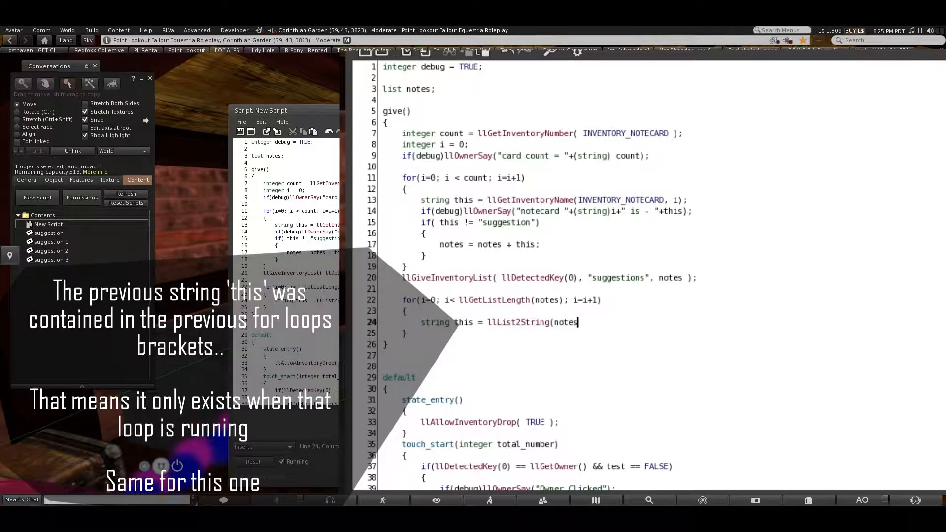
type(",")
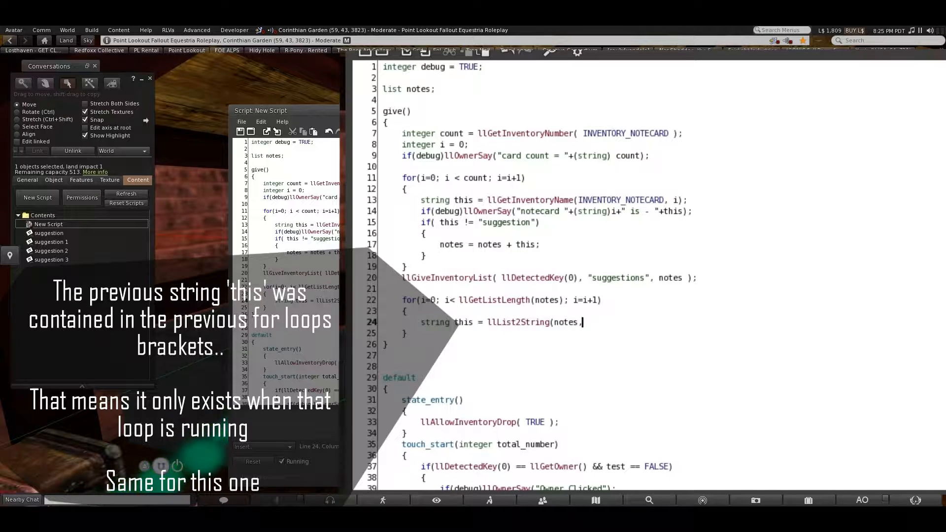
type("i)")
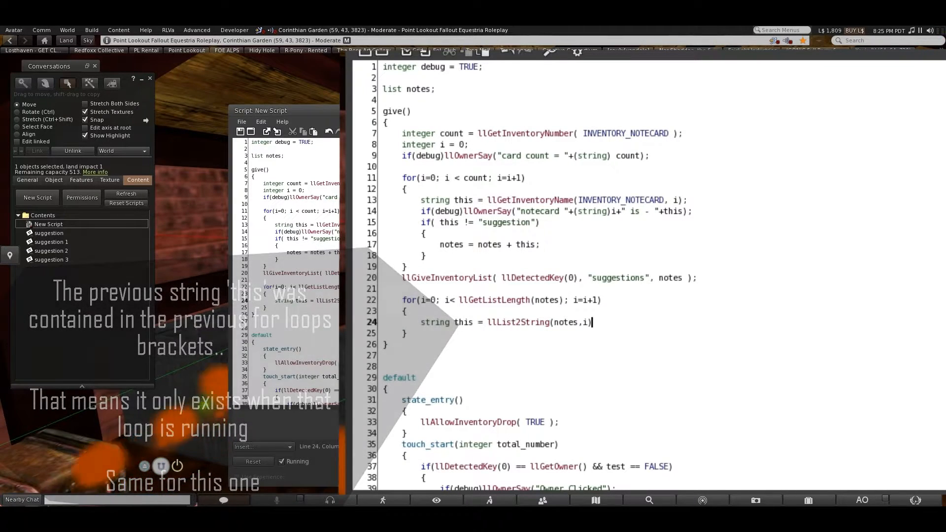
type("l")
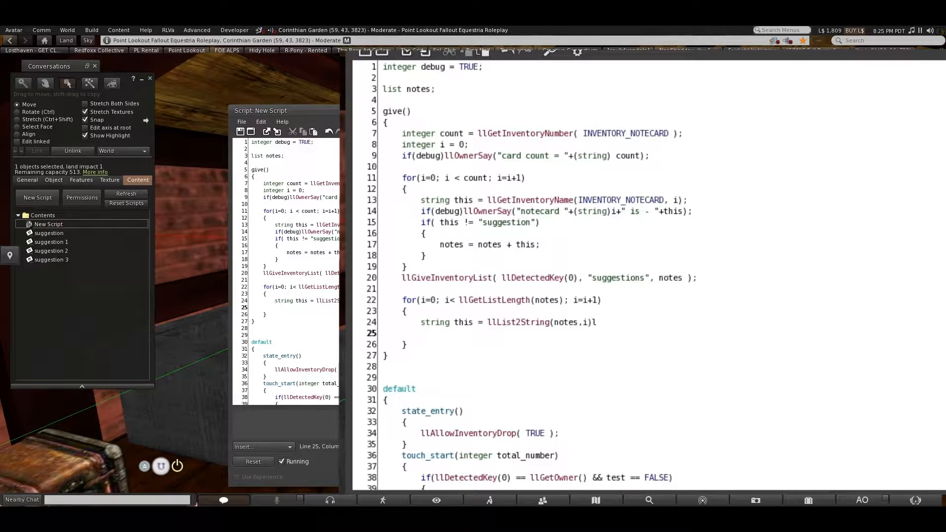
Add an if(debug) llOwnerSay announcing each notecard to delete by number and name
type("if(debug")
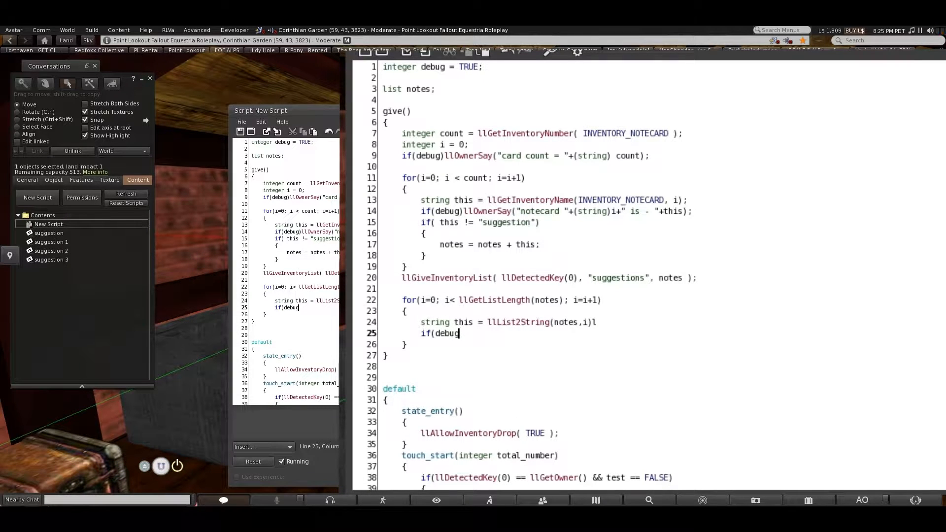
type("ll")
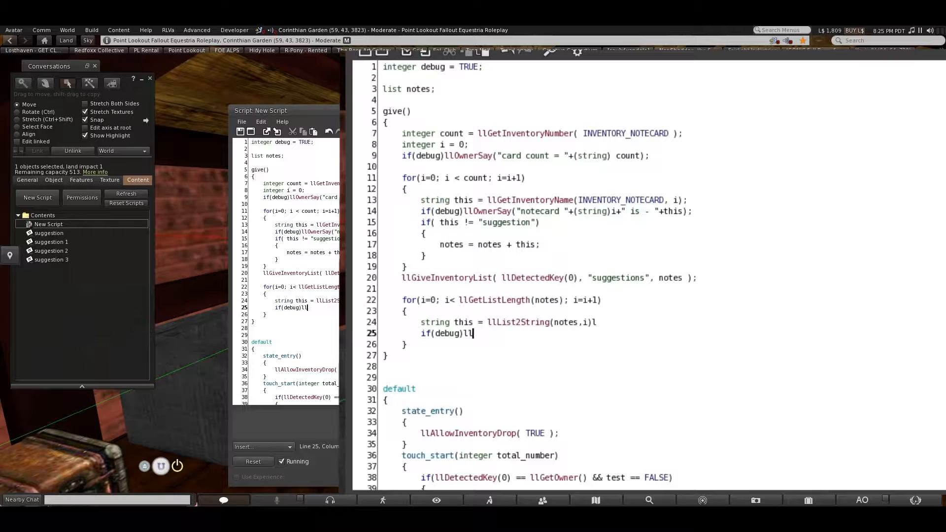
type("OwnerSay(\"NoteCard to De")
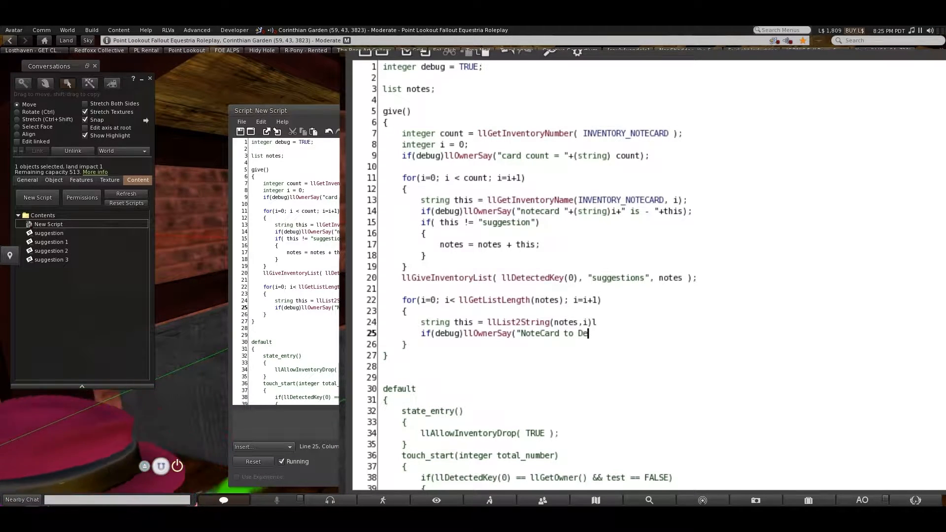
type("lete")
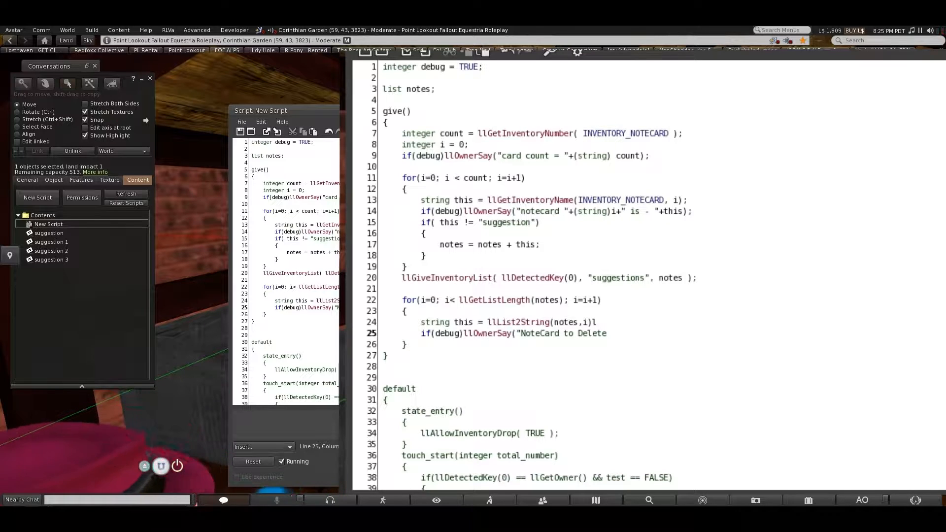
type("#")
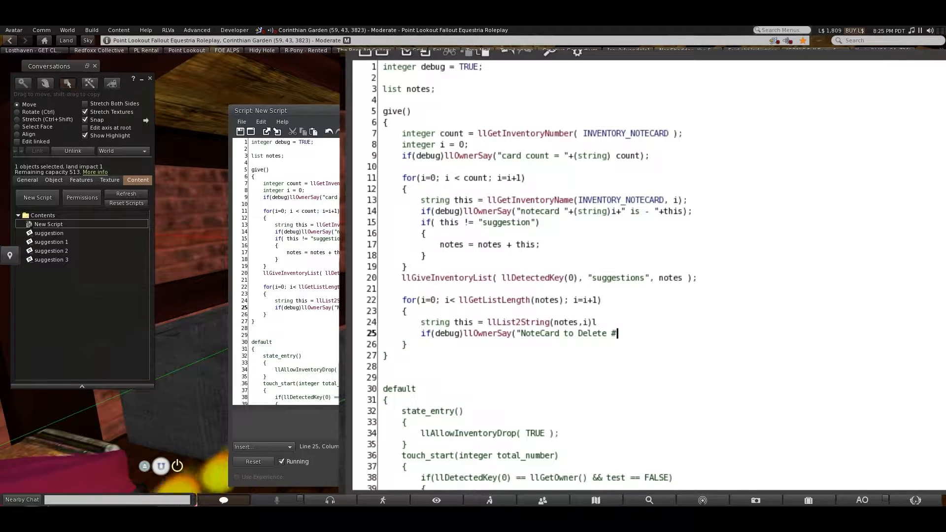
type("+(st")
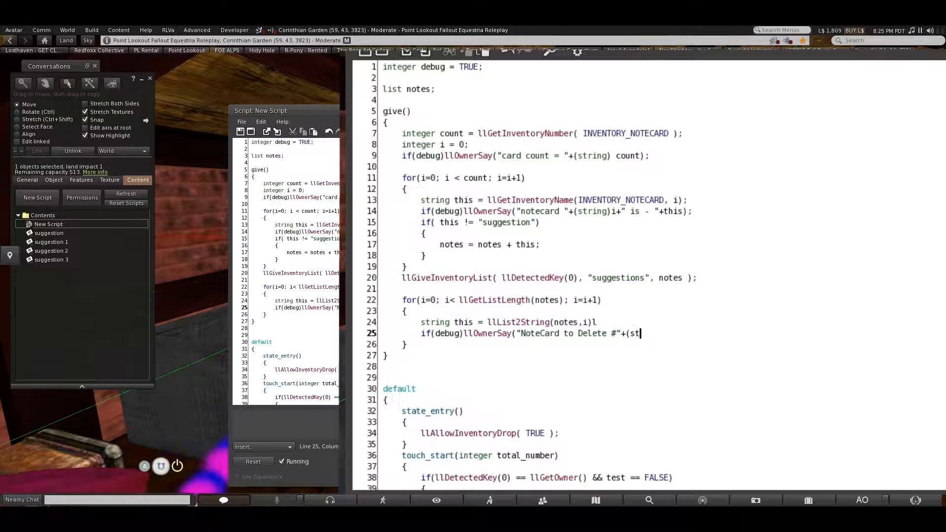
type("ring)")
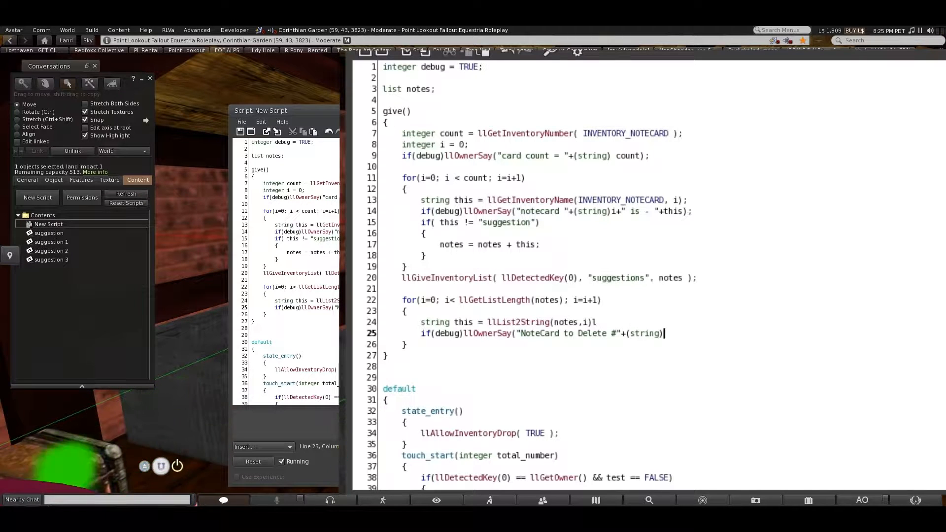
type("i")
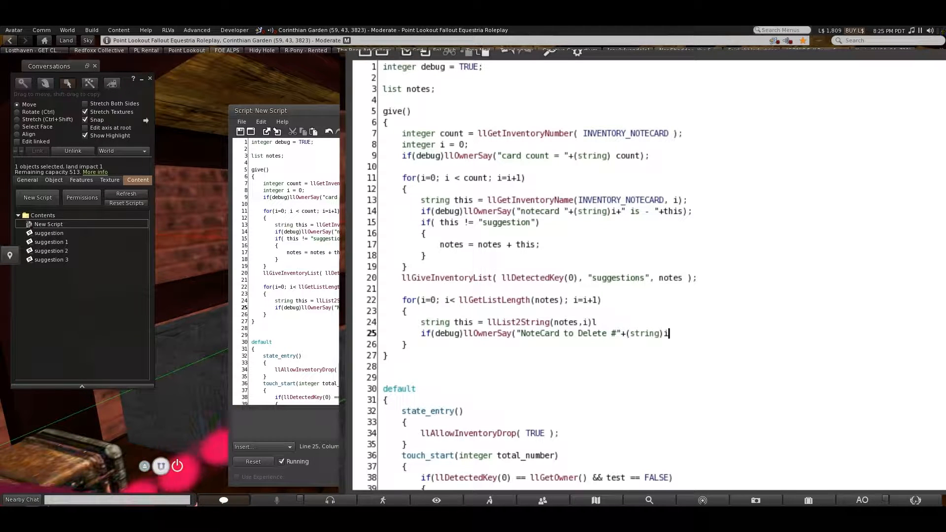
type("+\" is \"+")
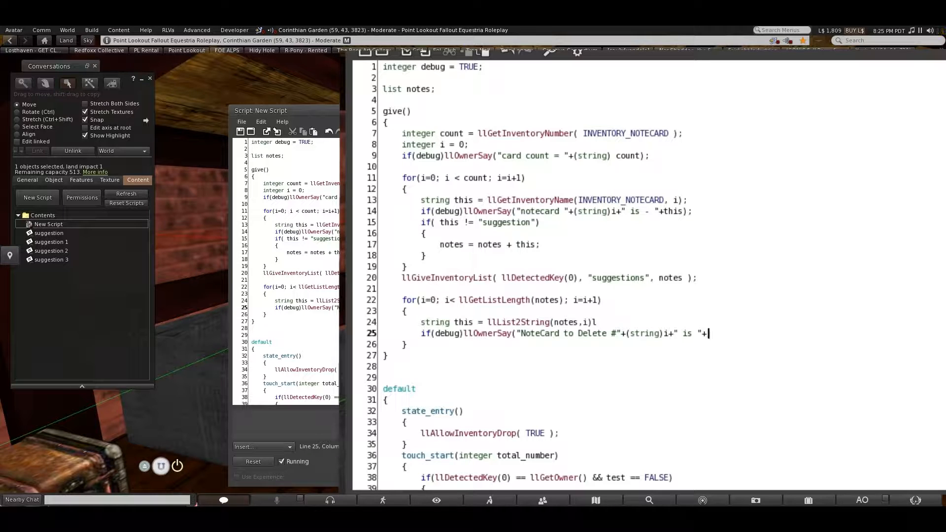
type("this);")
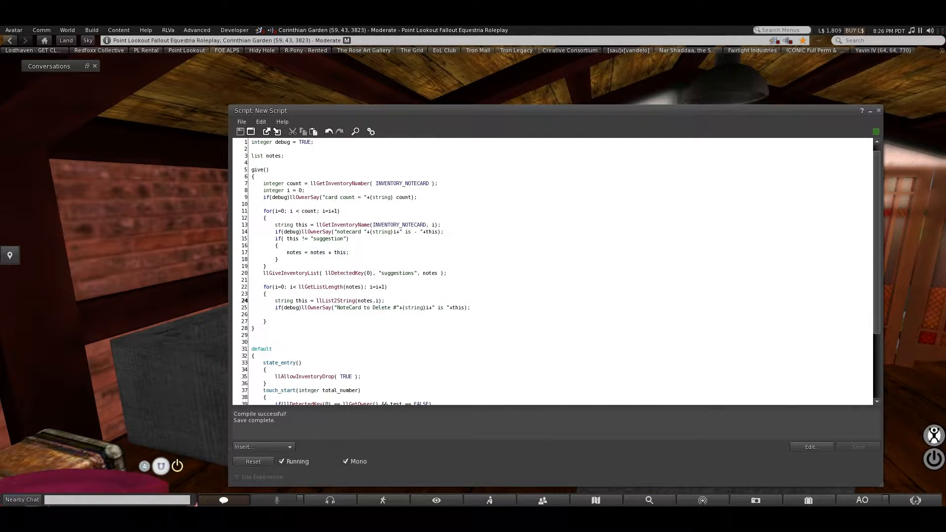
Close the editor, touch the box to see suggestions 1–3 listed, then reopen the script
left_click(869, 110)
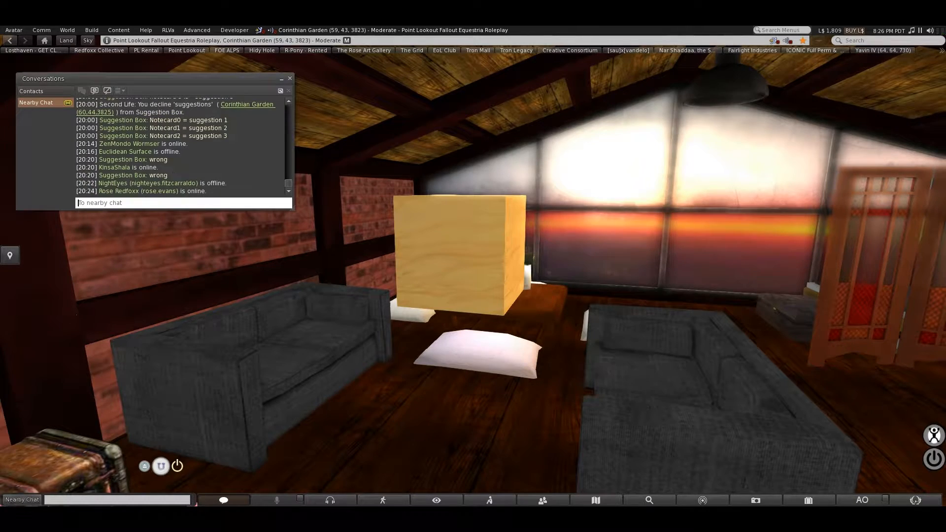
left_click(443, 261)
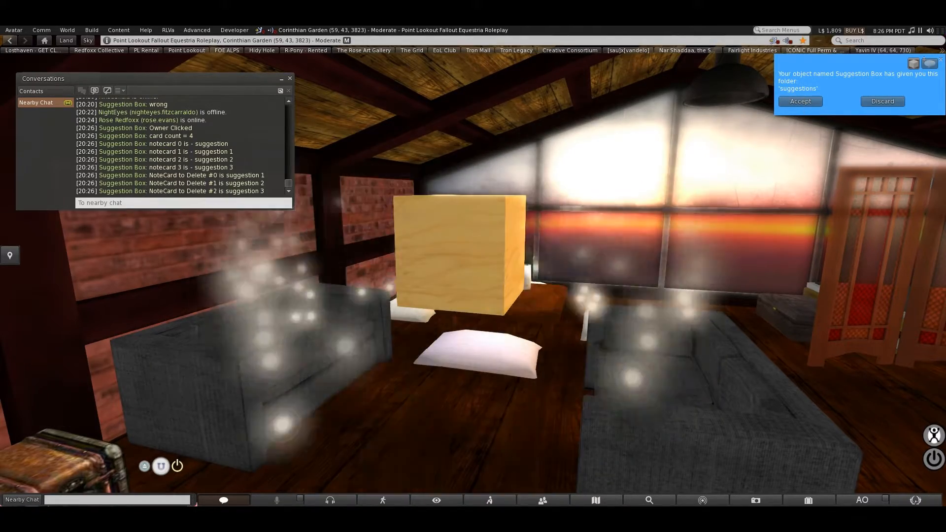
left_click(883, 102)
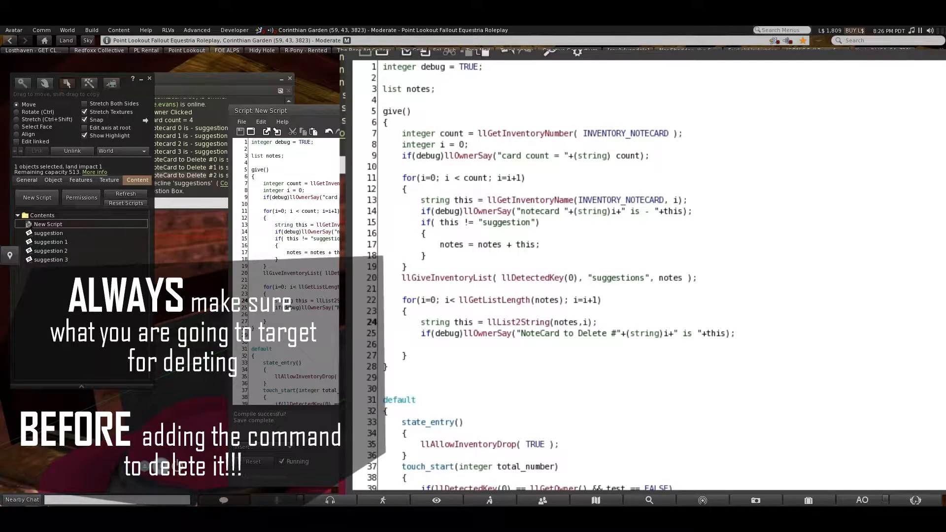
Add llRemoveInventory(this); after the debug llOwnerSay line in the second loop
type("llRemov")
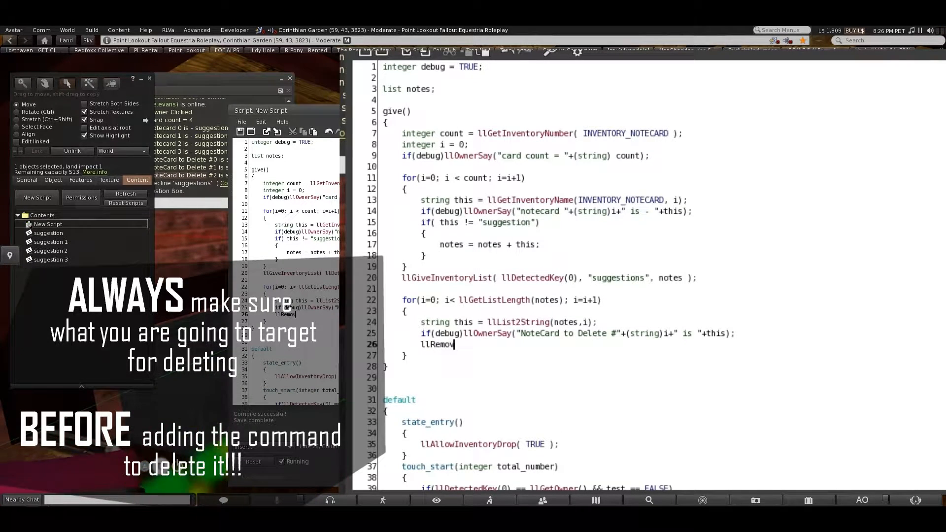
type("I")
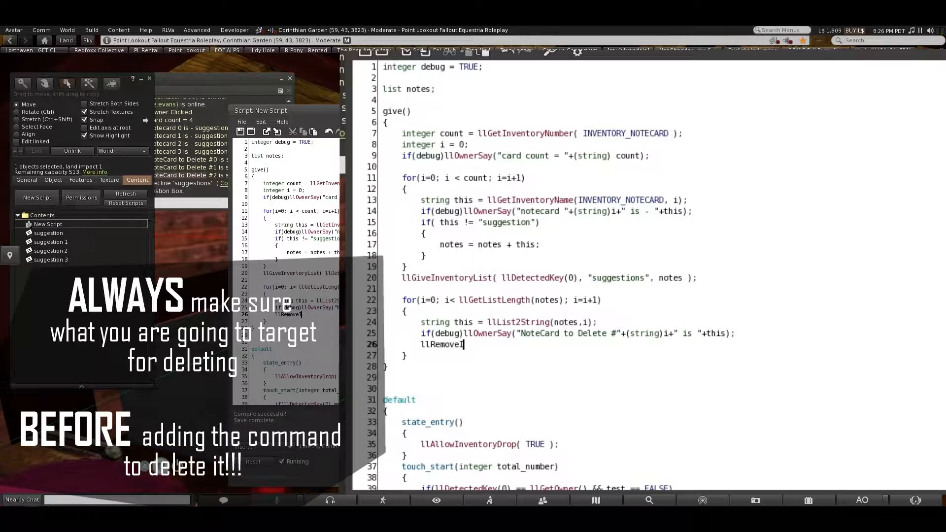
type("nventory(")
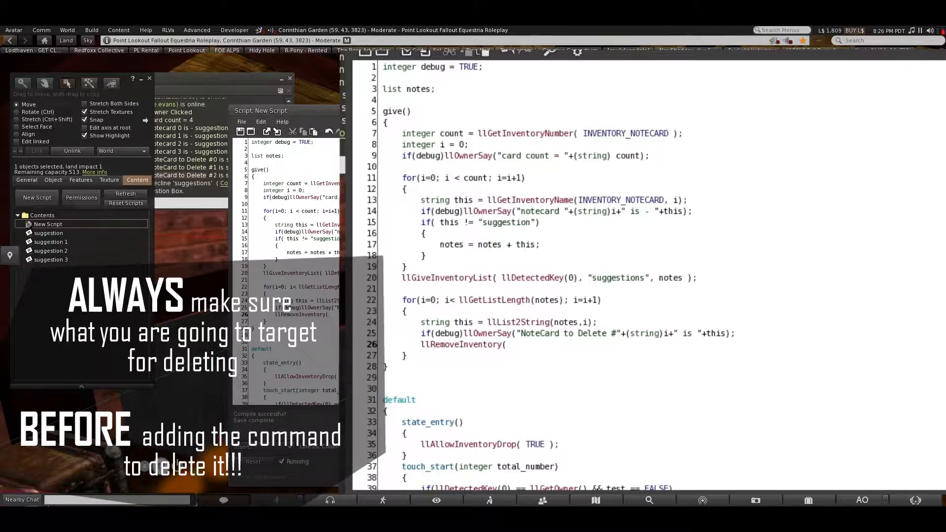
type("this)")
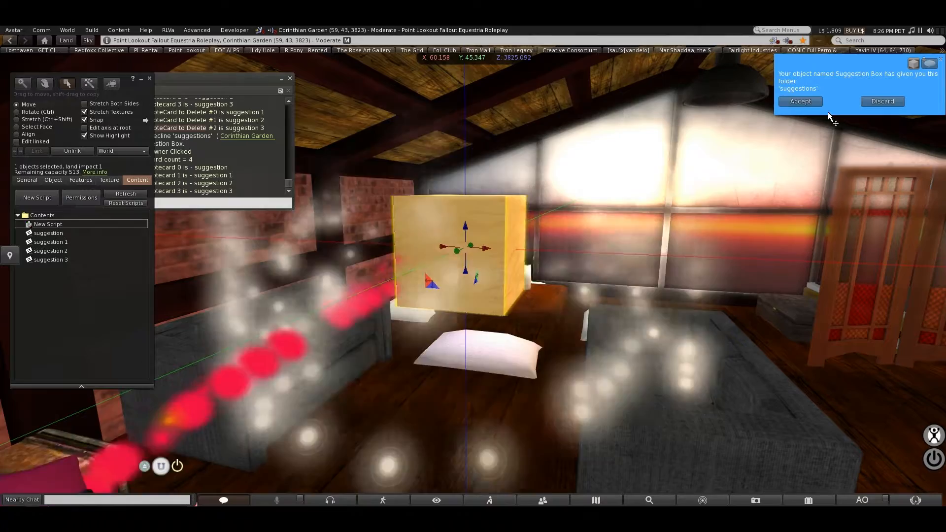
Accept the 'suggestions' folder, review the box's script, then close the script and object editors
left_click(800, 101)
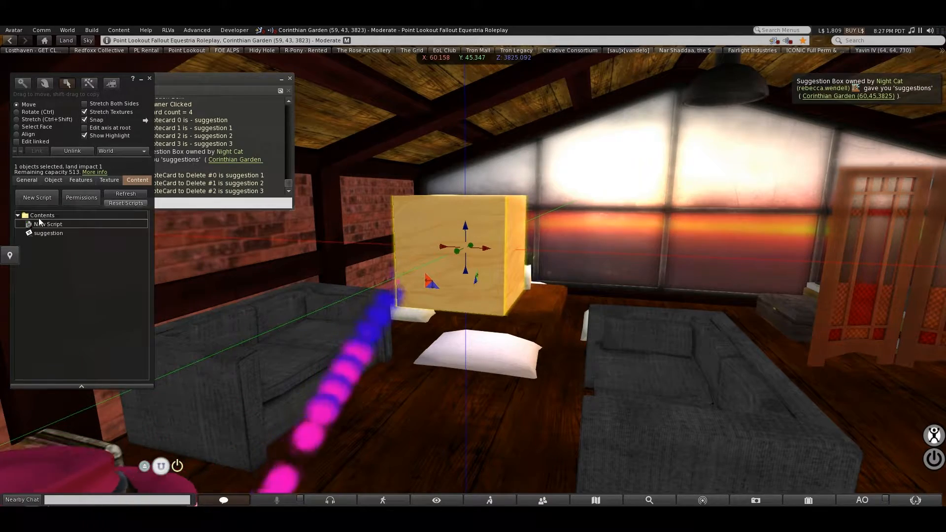
double_click(48, 224)
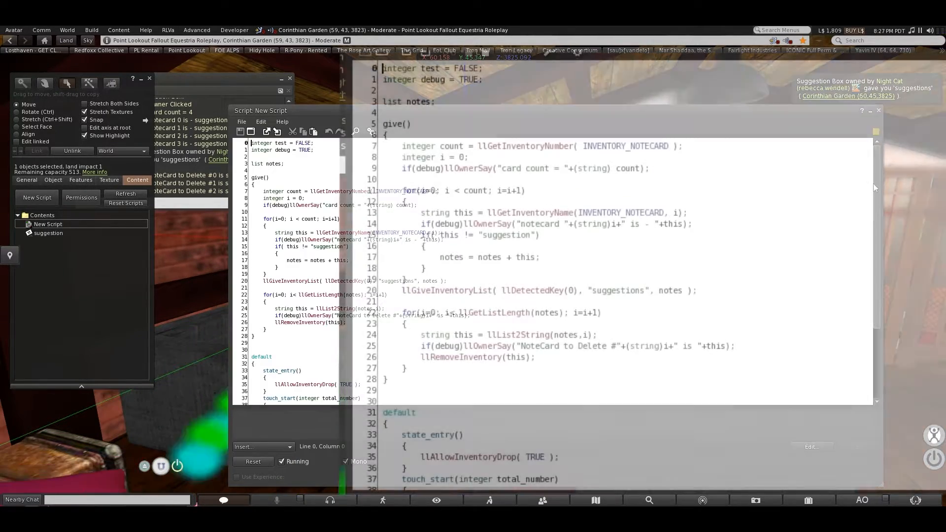
scroll("down", 3)
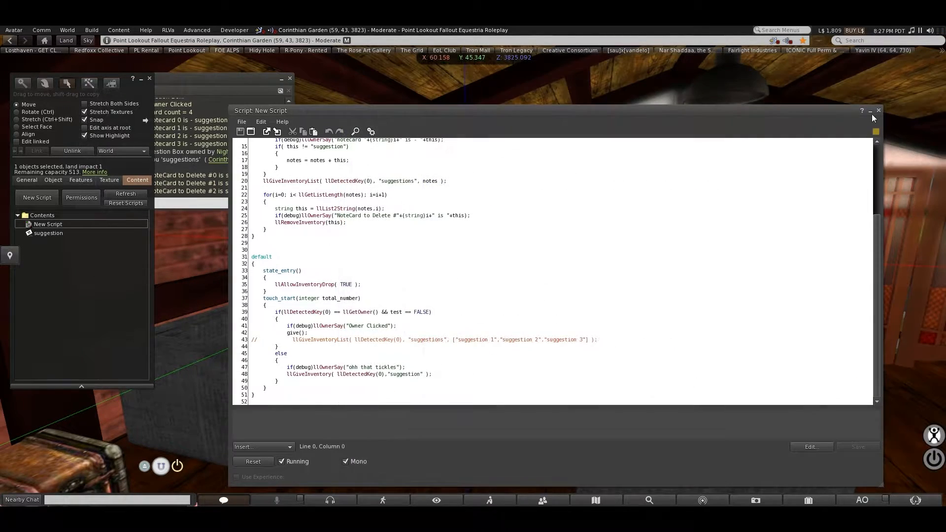
left_click(879, 110)
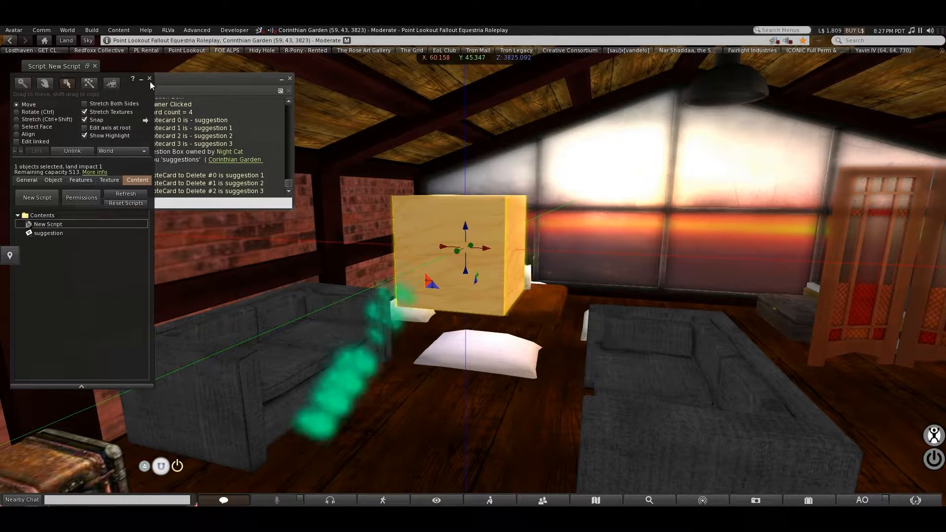
left_click(809, 500)
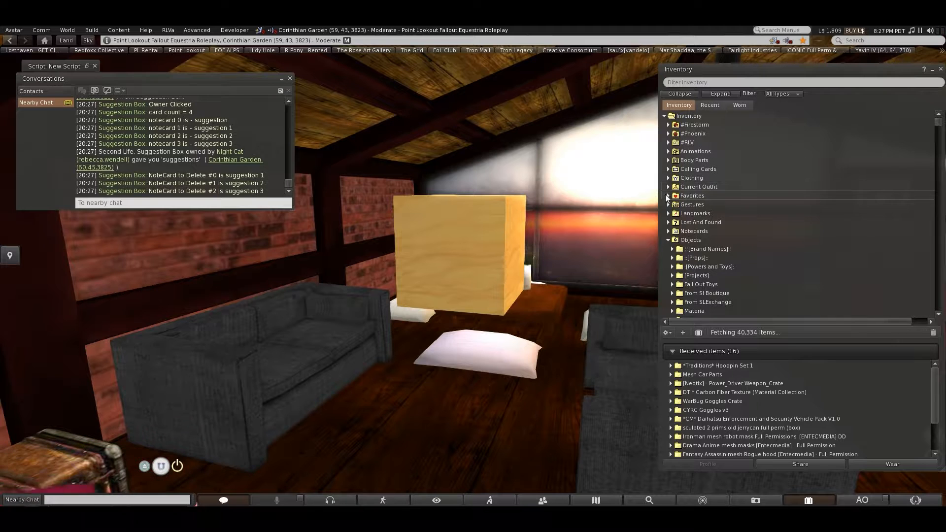
Browse inventory's Animations folder, then edit the box to view its dropped items like Backie
scroll("down", 3)
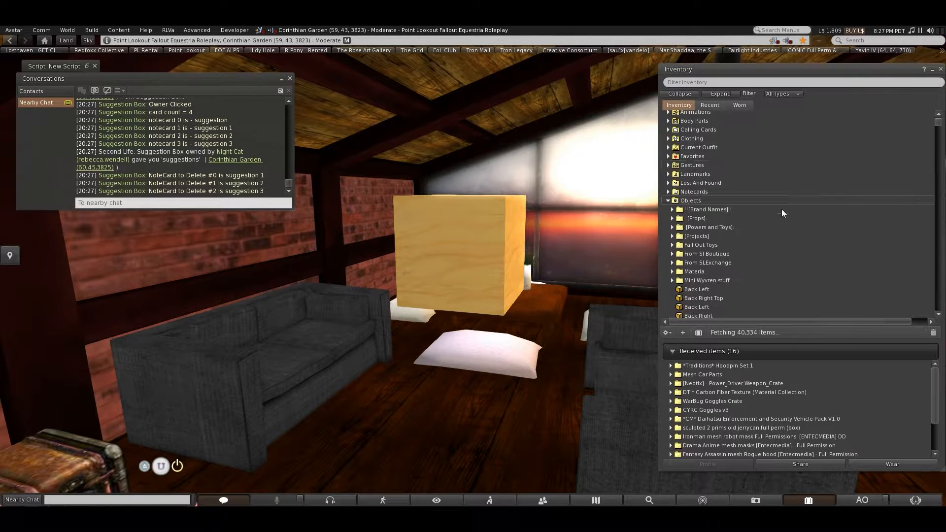
left_click(668, 143)
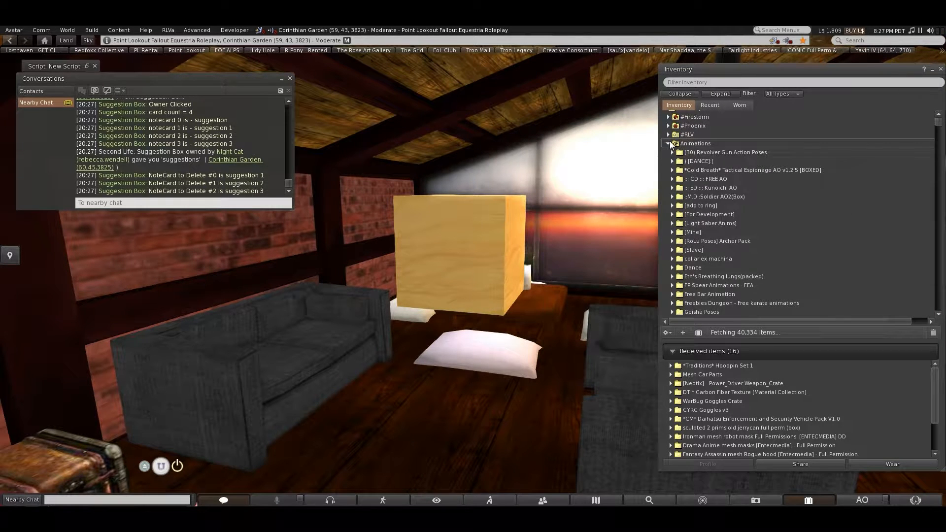
scroll("down", 3)
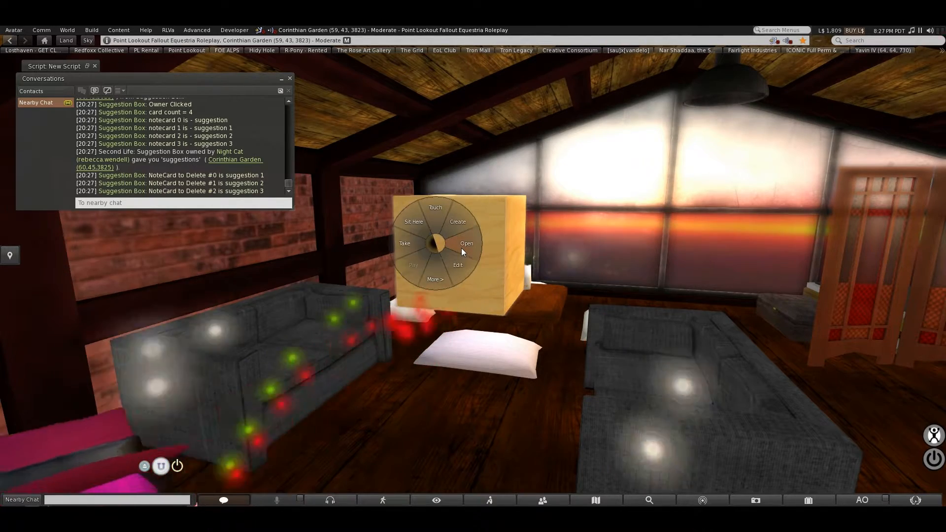
left_click(457, 265)
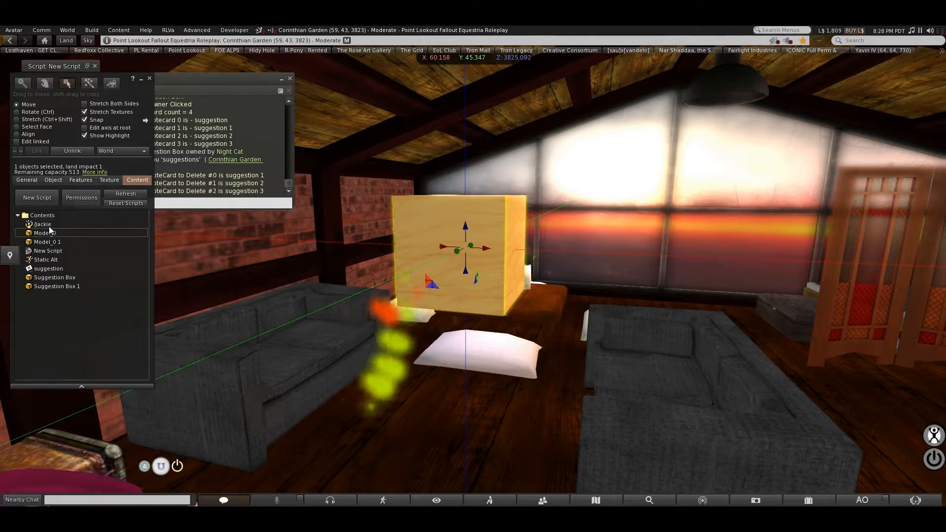
Open the box's New Script from the Content tab next to the wiki changed-event page
left_click(16, 112)
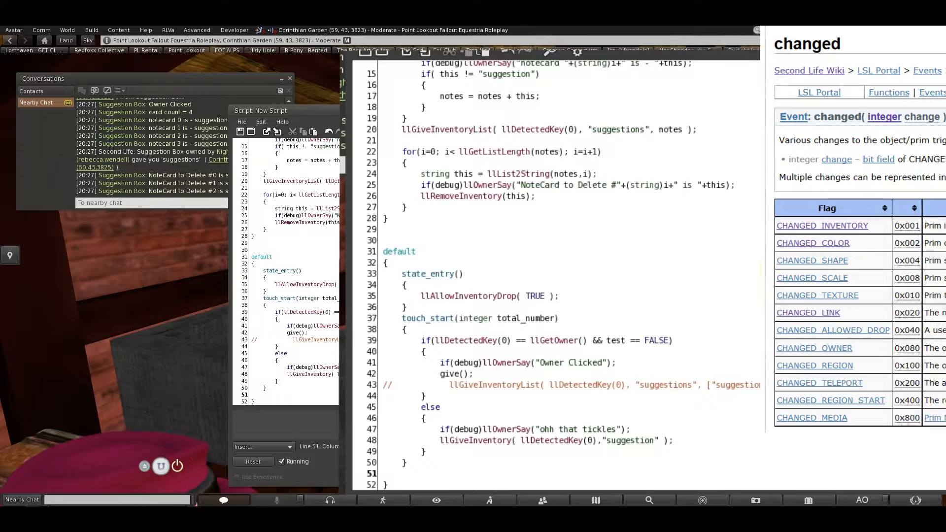
Type the changed(change) event header, correcting the misspelled parameter name
type("changesd")
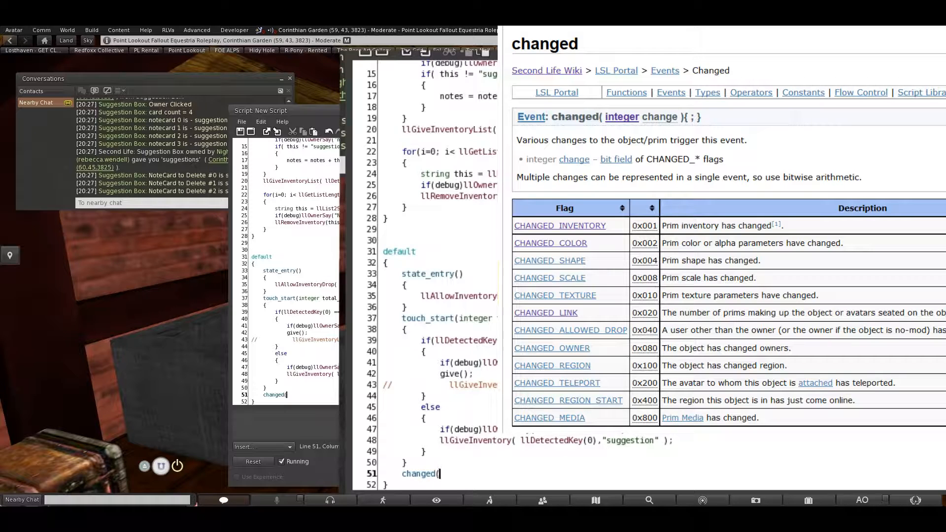
type("chageds")
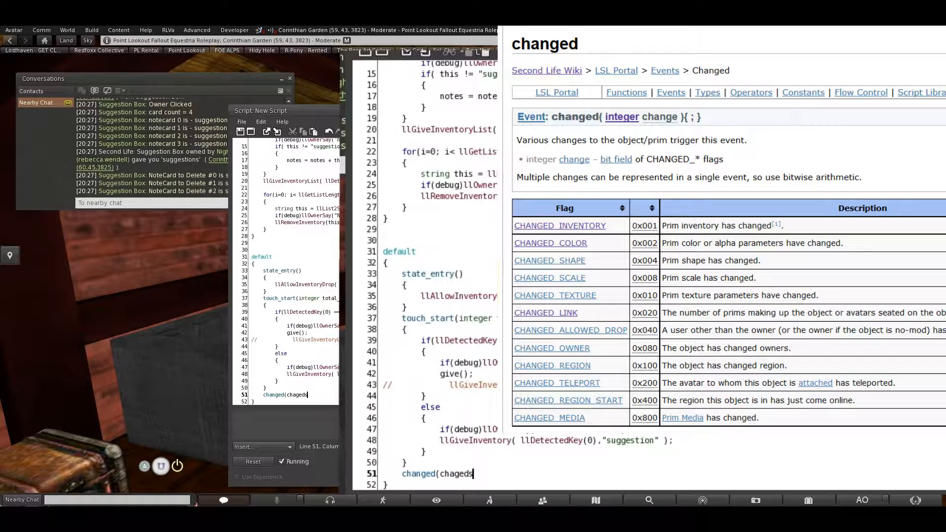
key("BackSpace")
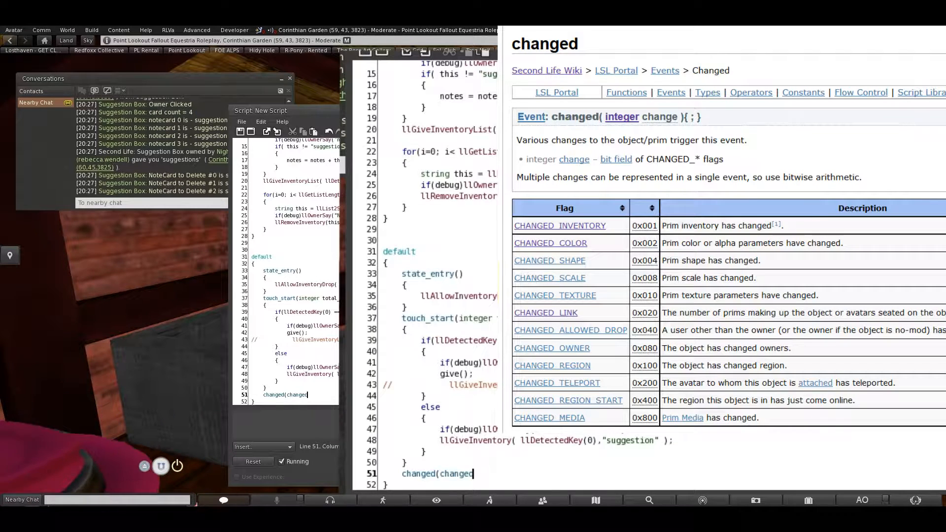
key("Backspace")
type(")")
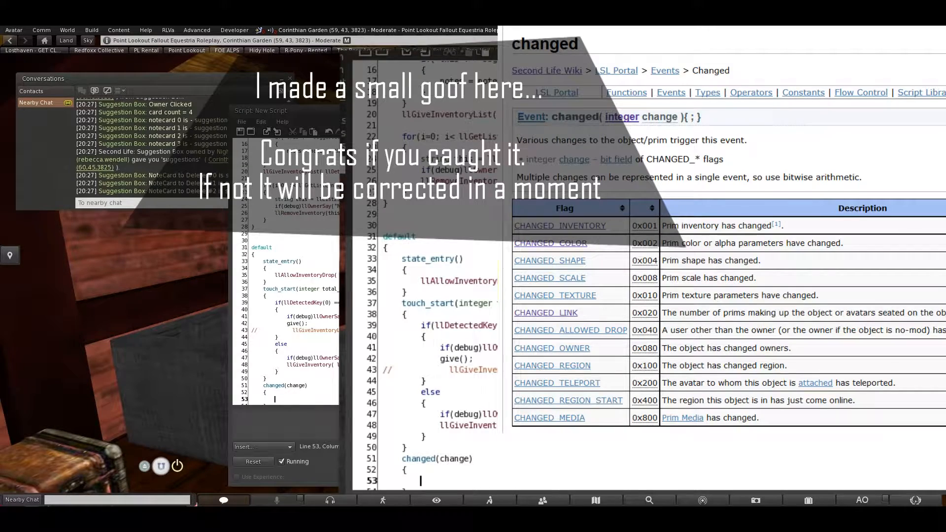
Add the if(change == CHANGED_INVENTORY) test inside the changed event
type("if(change ==")
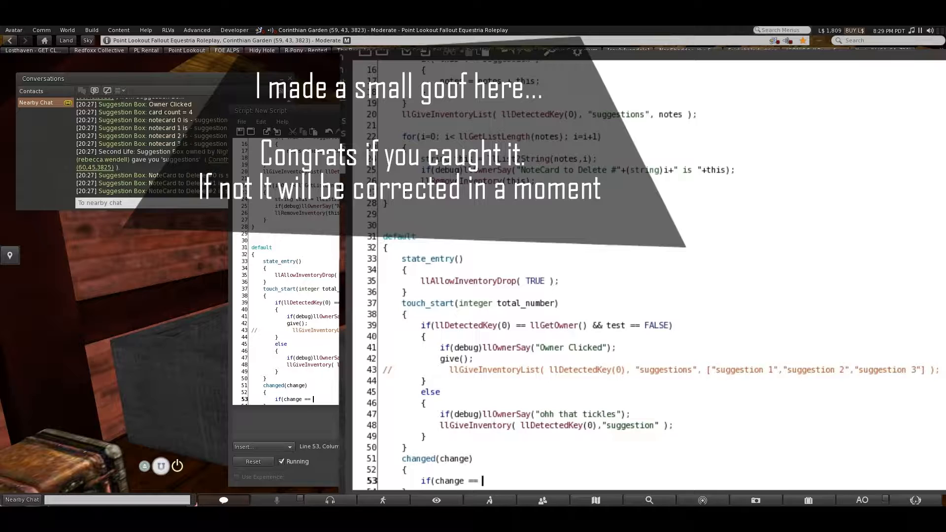
type("CHANGED")
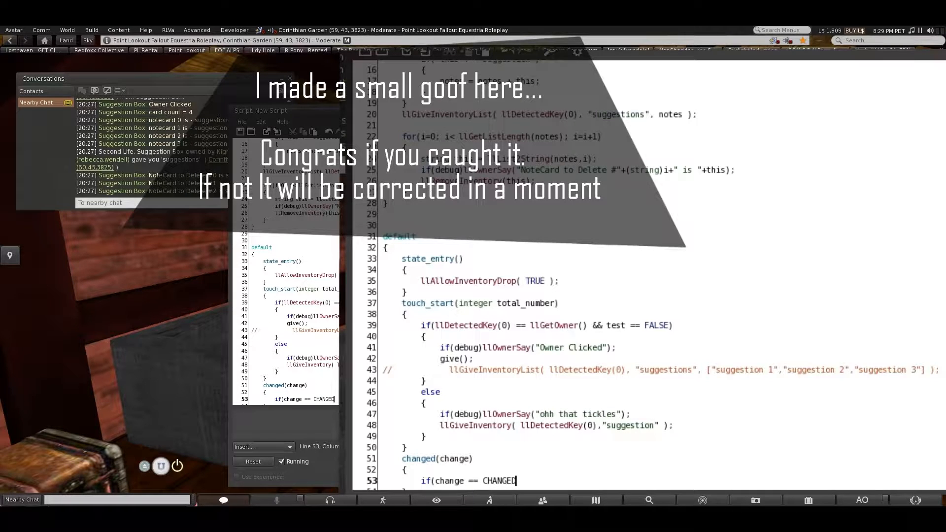
type("_IN")
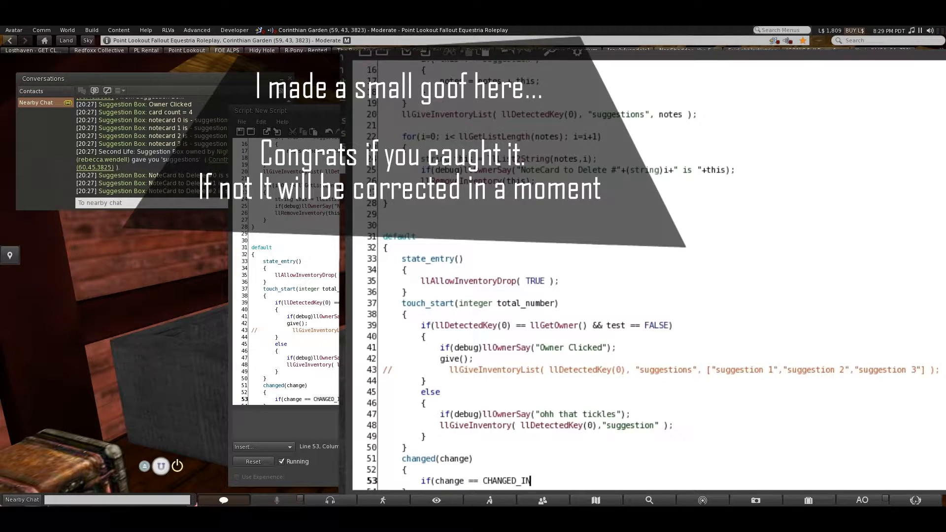
type("VENTORY)")
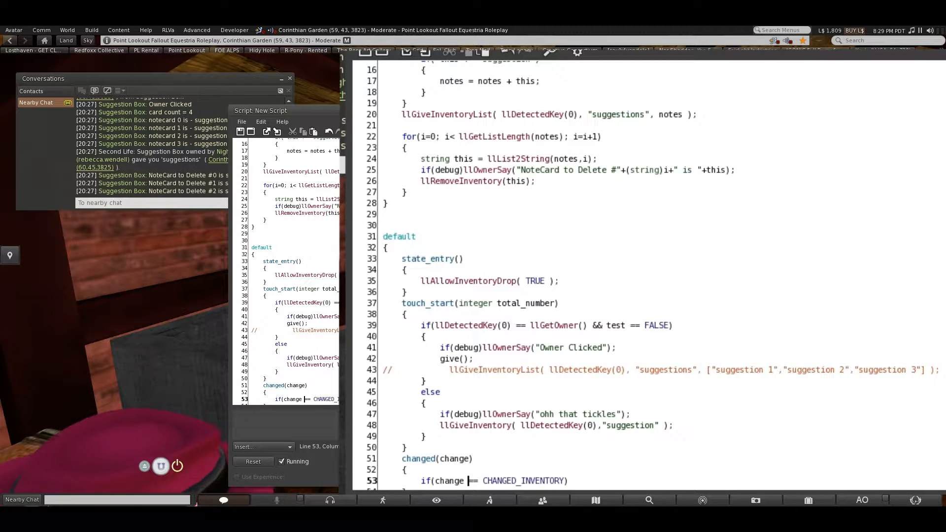
scroll("down", 3)
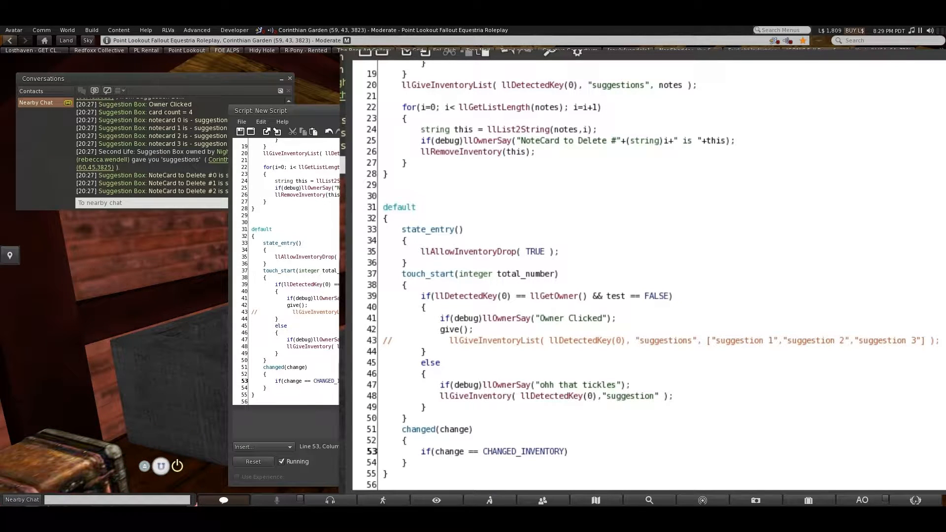
type("!=")
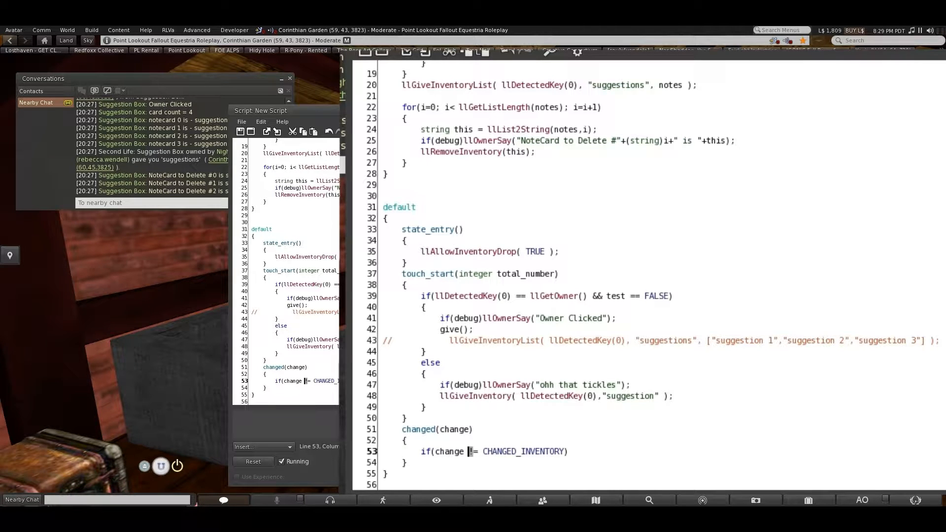
type("=")
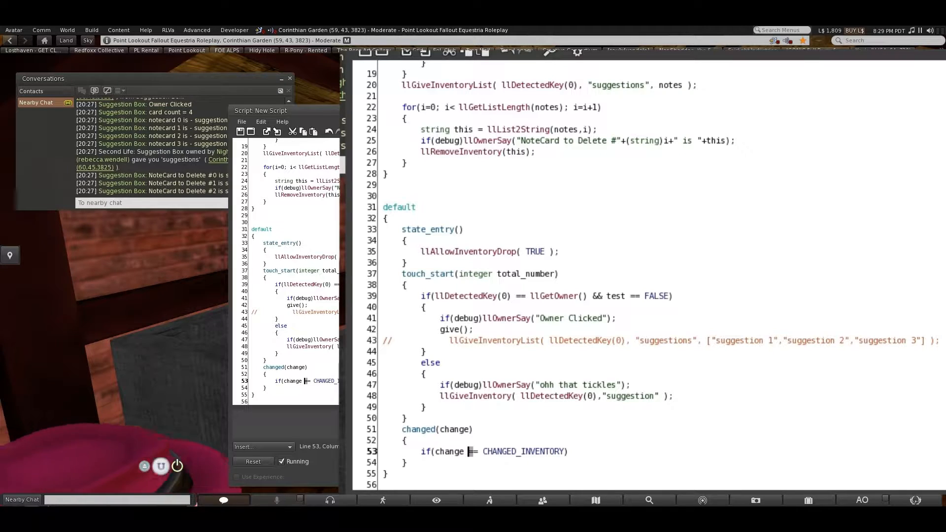
Change line 53's test to != CHANGED_INVENTORY and add return; with a new line below
type("!=")
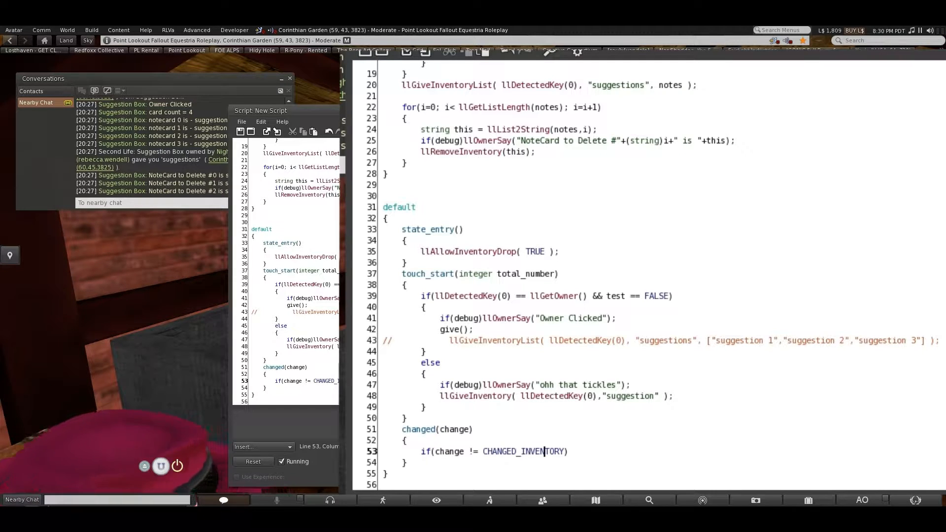
type("retur")
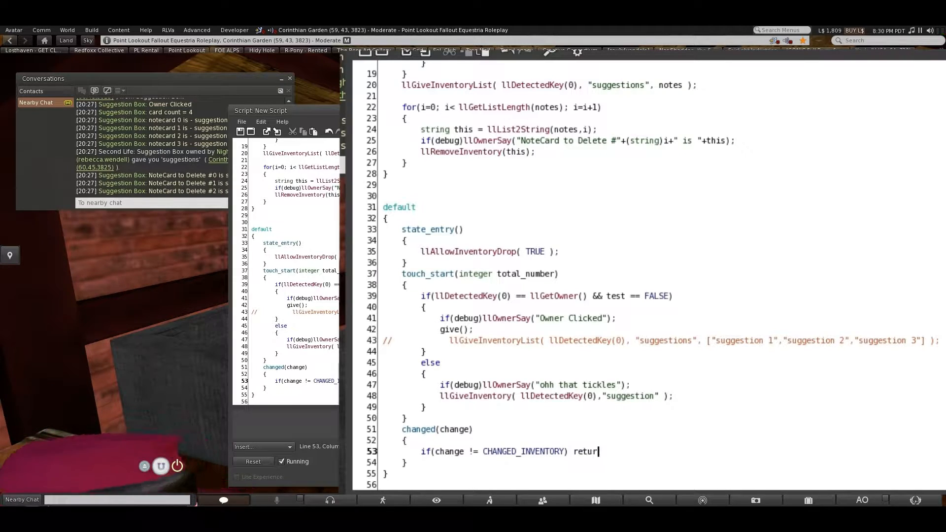
type("n;")
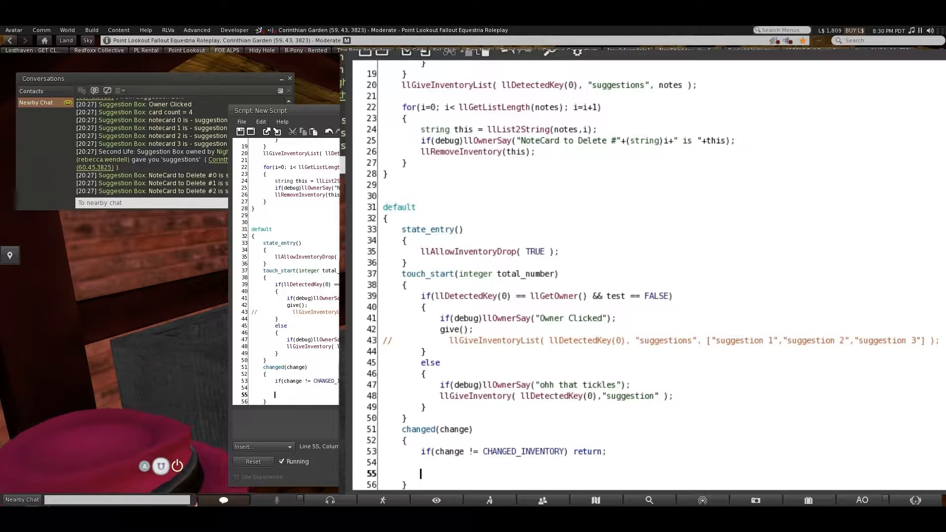
Type the condition if(llGetInventoryNumber(INVENTORY_NOTECARD)) into the changed event
type("if(")
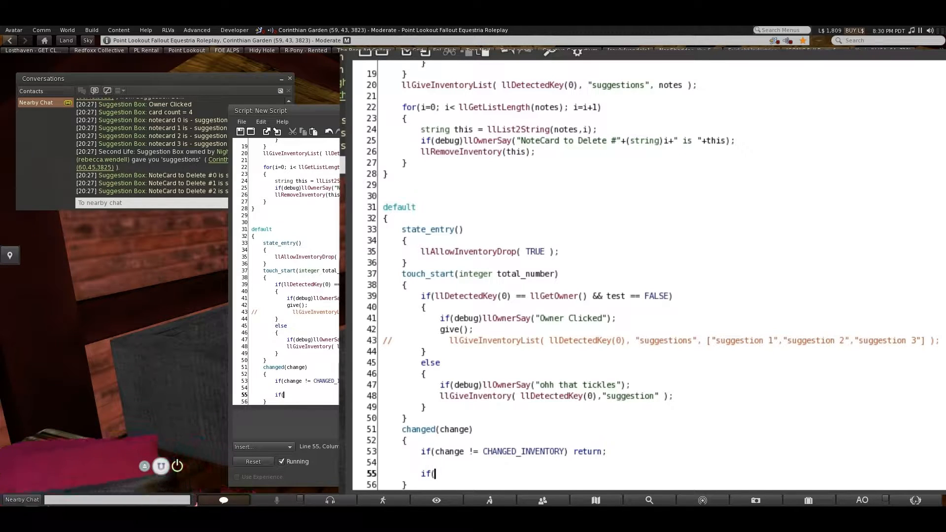
type("llGetInventory")
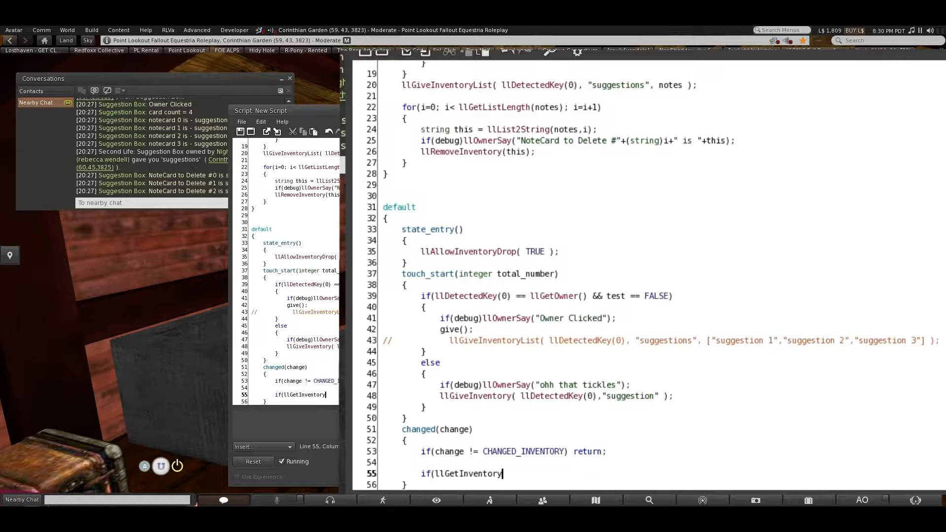
type("Number")
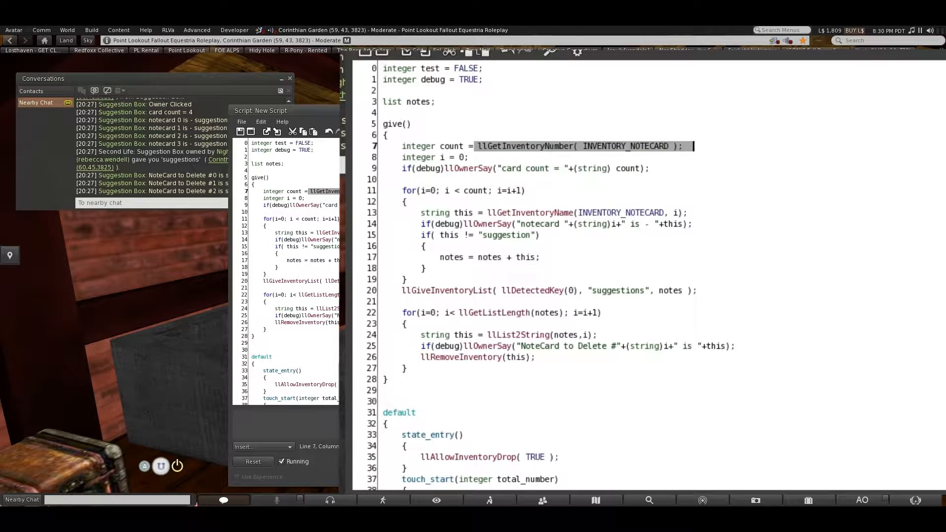
scroll("down", 3)
type("if(l")
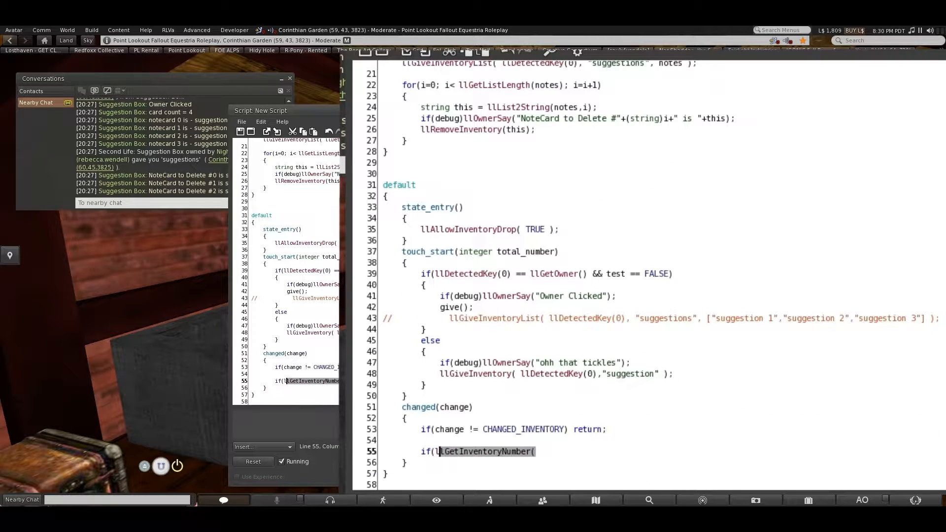
type("INVENTORY_NOTECARD );")
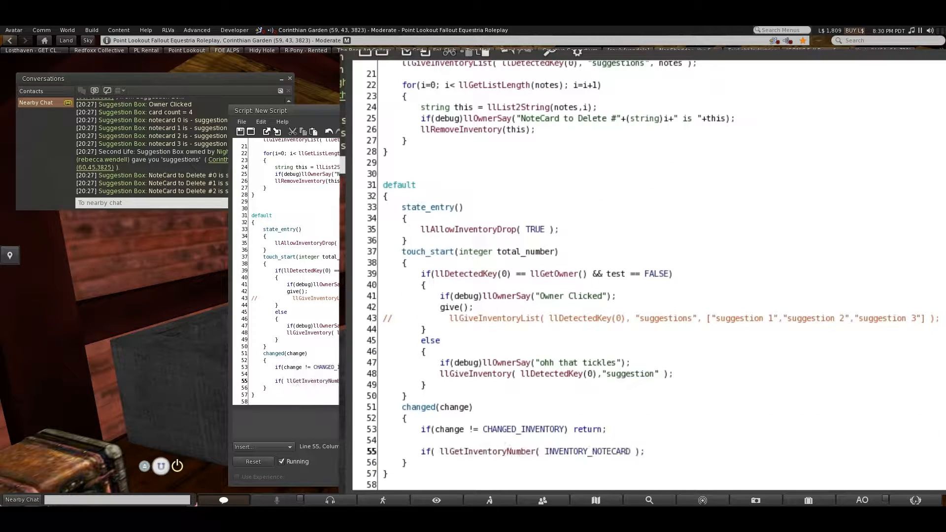
Switch the counted type to INVENTORY_OBJECT, compare > 0, and start the condition's body
double_click(610, 451)
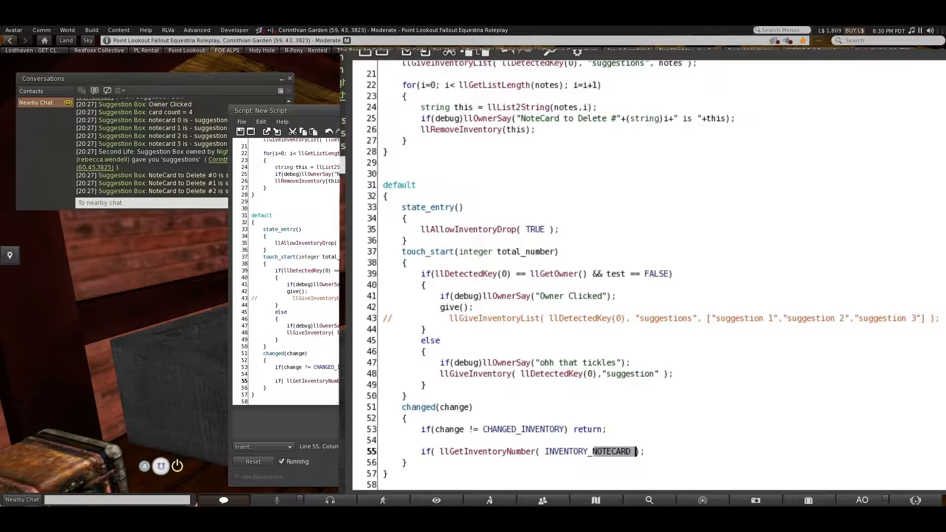
type("INVENTORY_D")
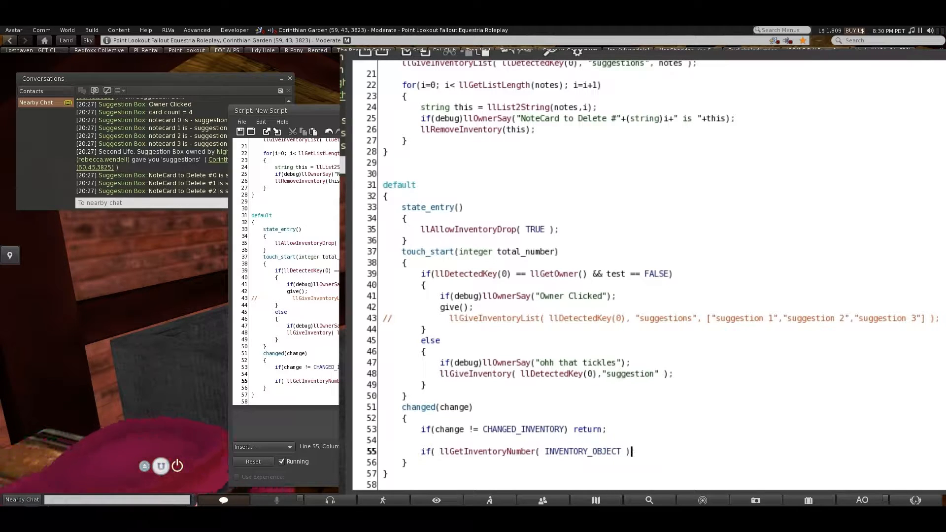
type(">")
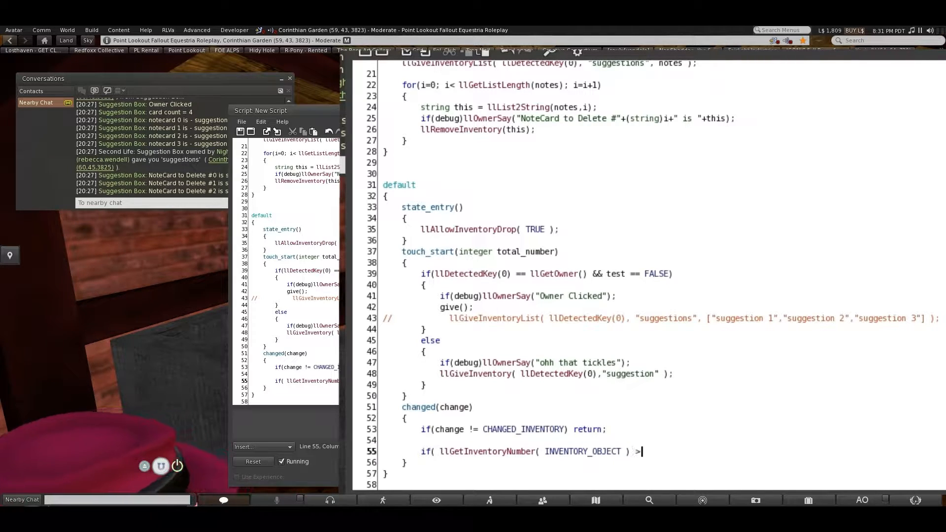
type("0)")
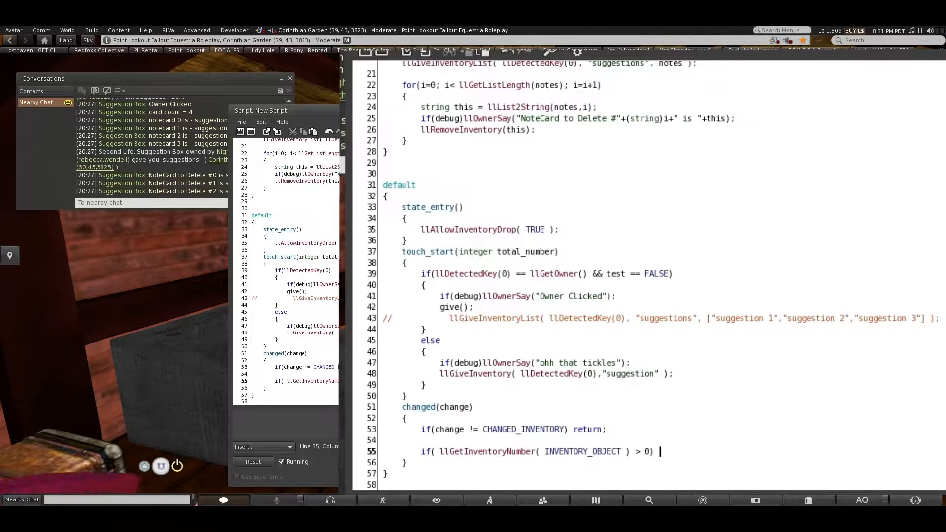
type("llR")
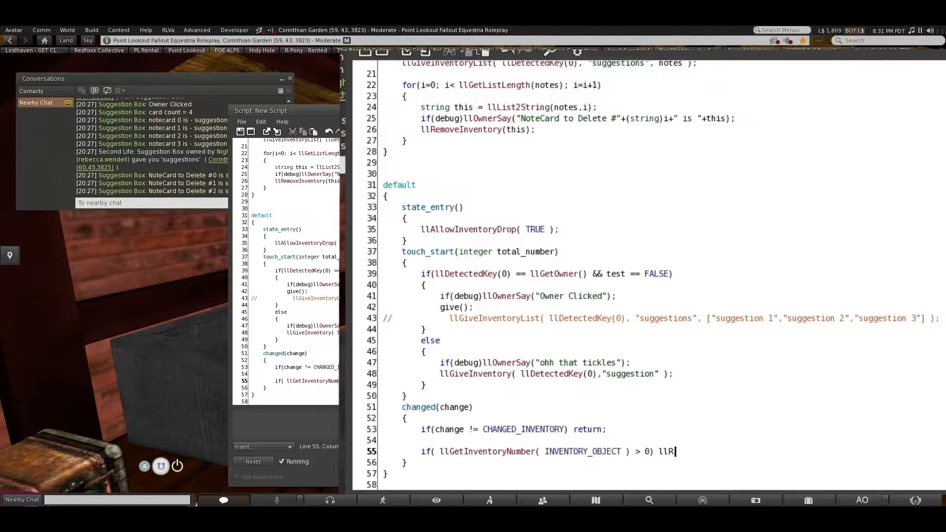
type("emoveIn")
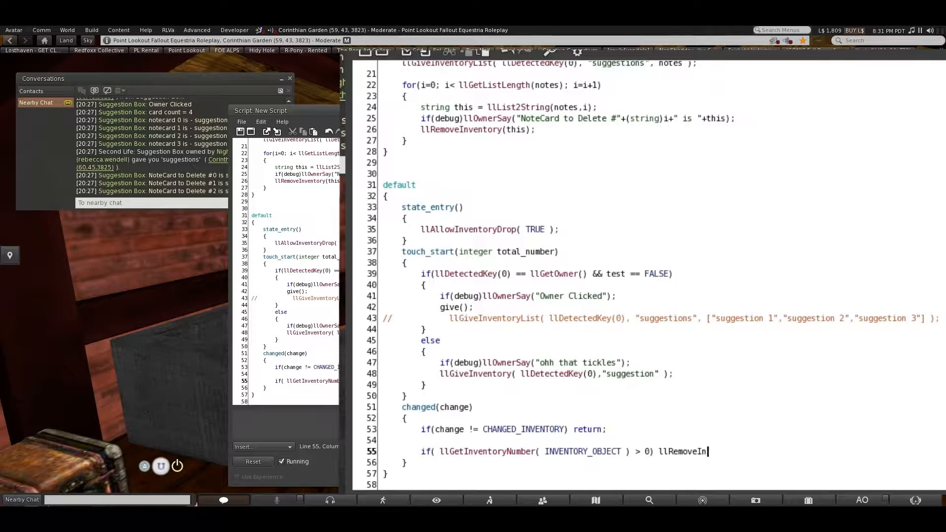
key("BackSpace")
type("{")
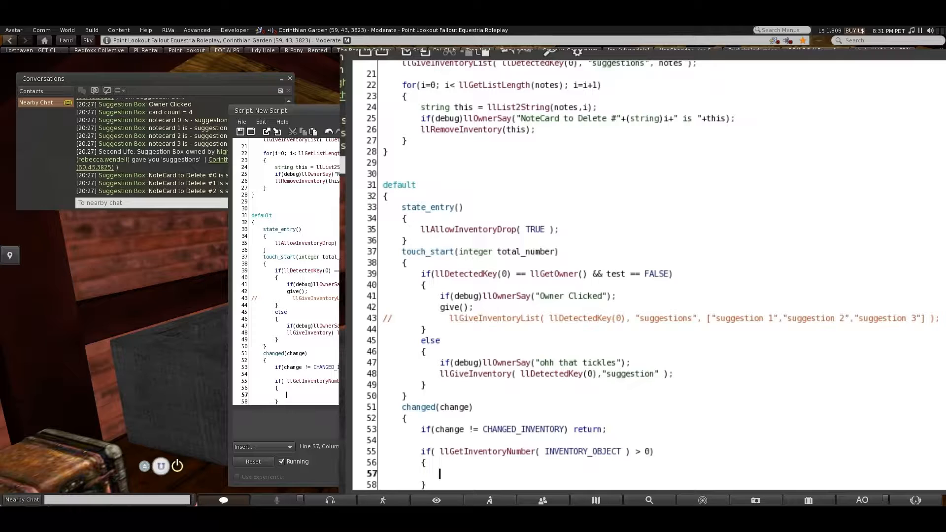
Add llRemoveInventory(llGetInventoryName(INVENTORY_OBJECT,0)); as the block's first line
type("llRemove IN")
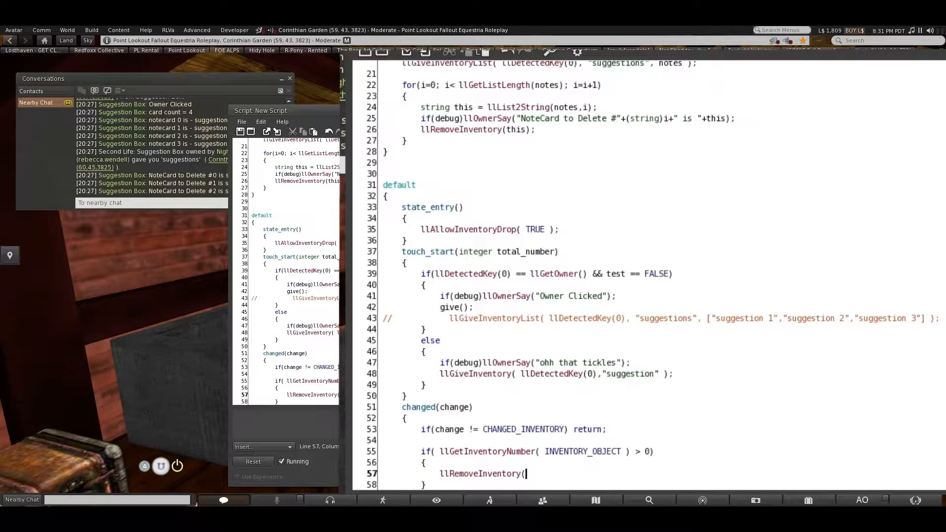
type("llGe")
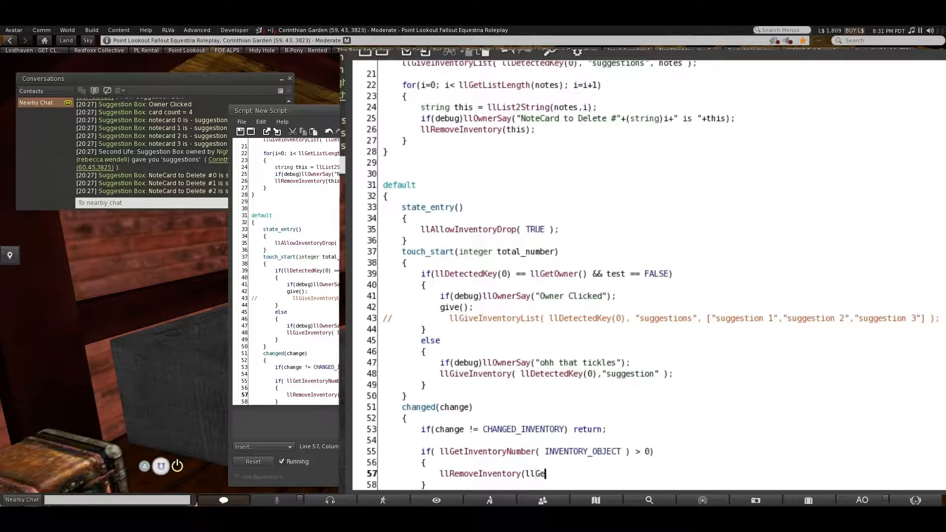
type("tInventoryName")
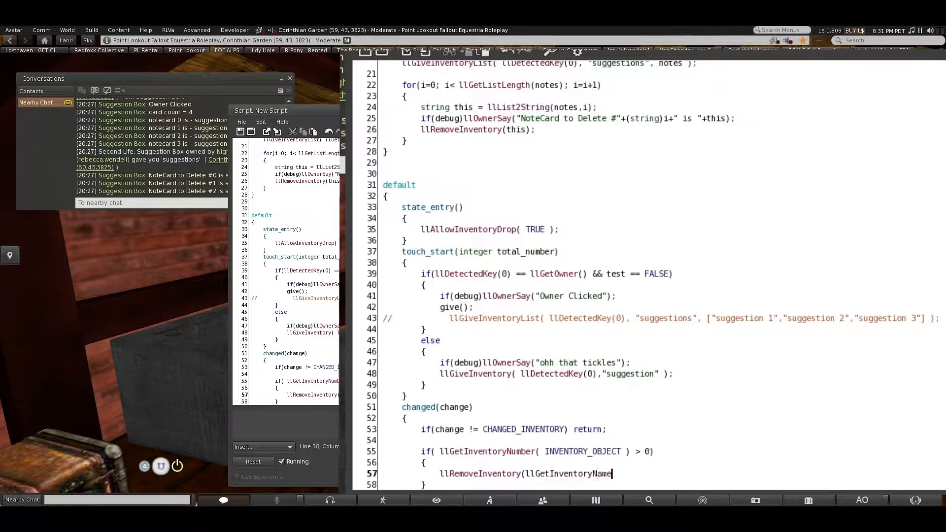
type("(I")
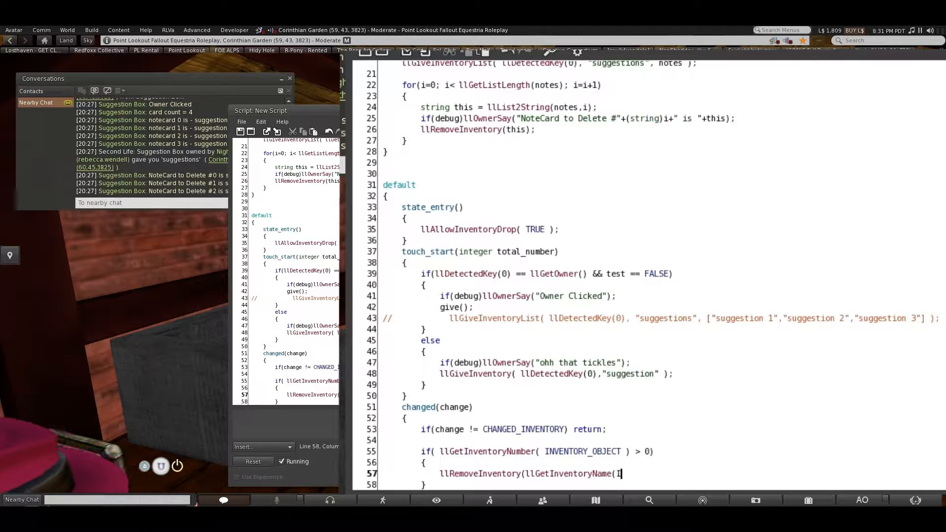
type("INVENTORY_OBJECT")
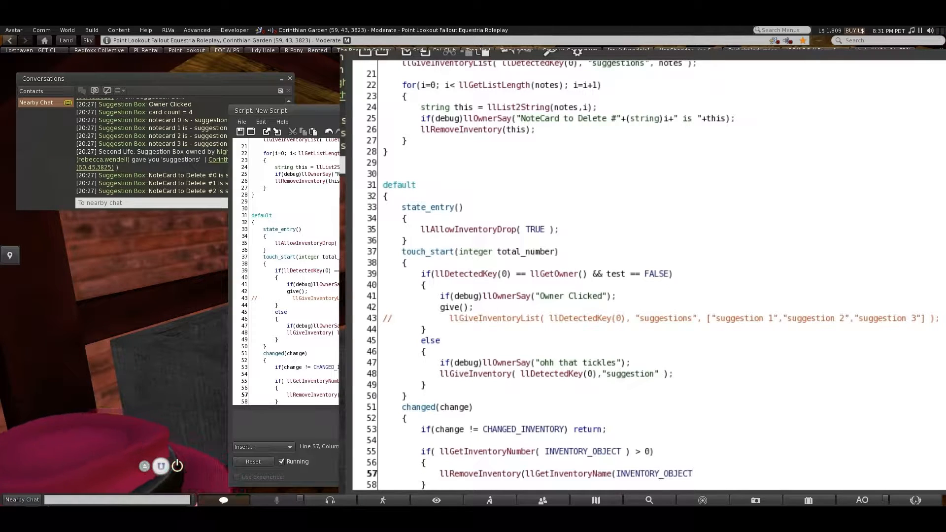
type(",0)")
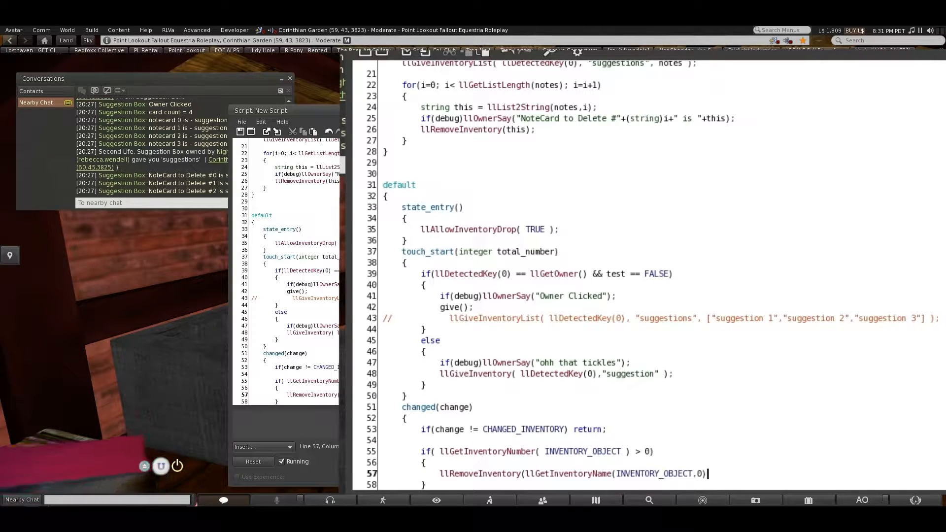
type(";")
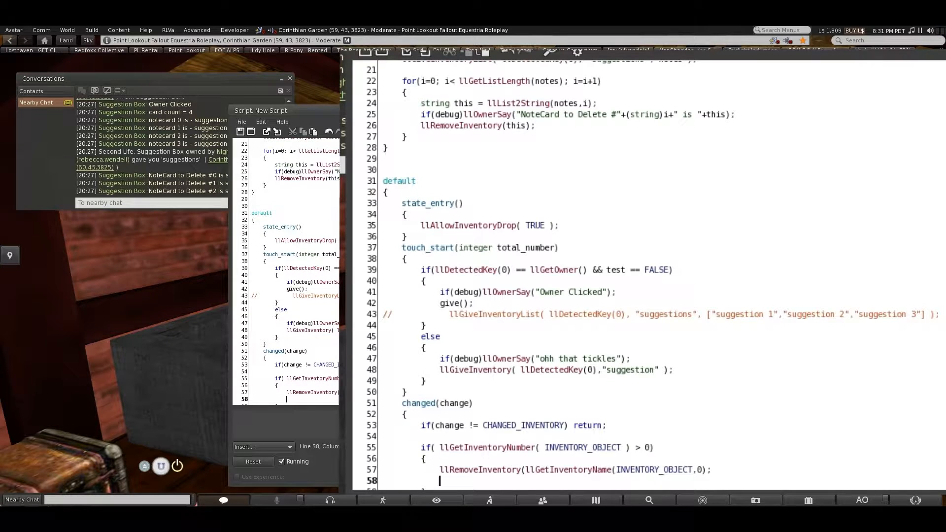
Add llSay(0,"This Suggestion Box Cannot Accept that item."); inside the block
type("llSay(")
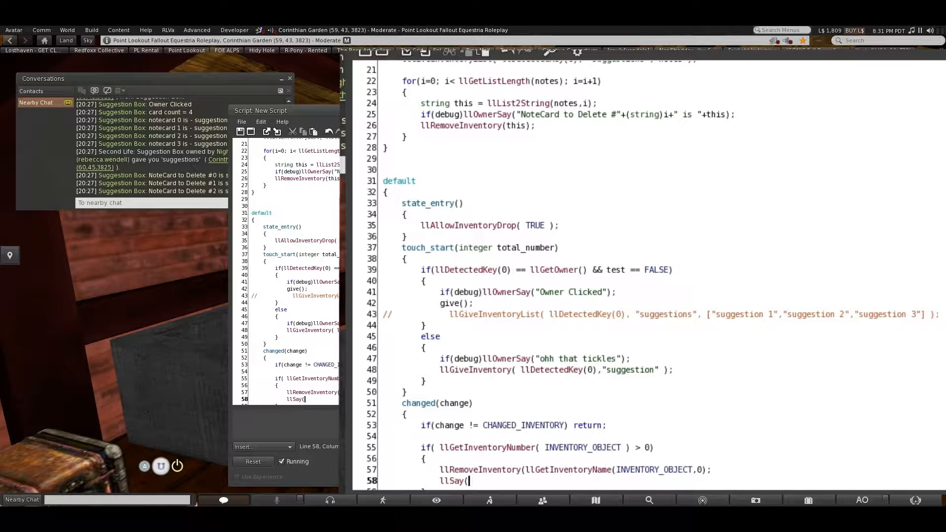
type("0,\"")
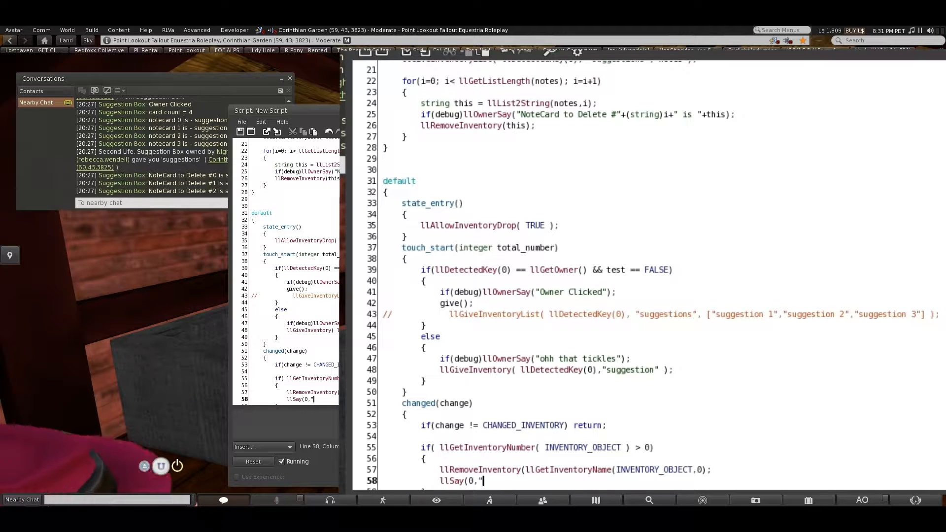
type("This Suggestion Box Cannot Accep")
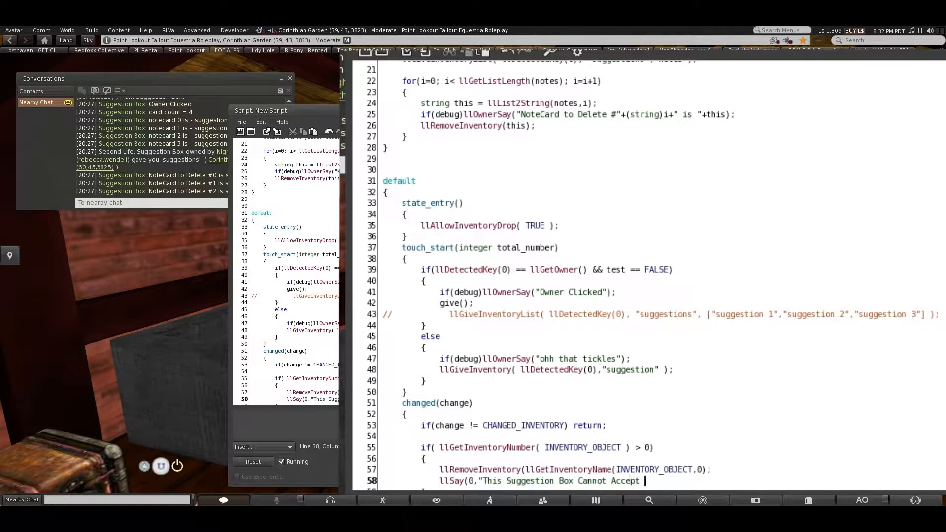
type("that kind of")
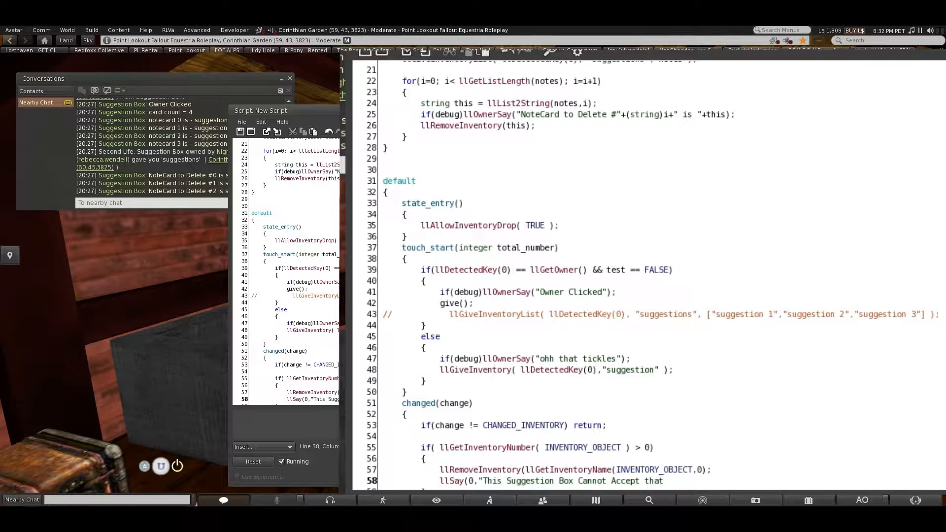
type("item.")
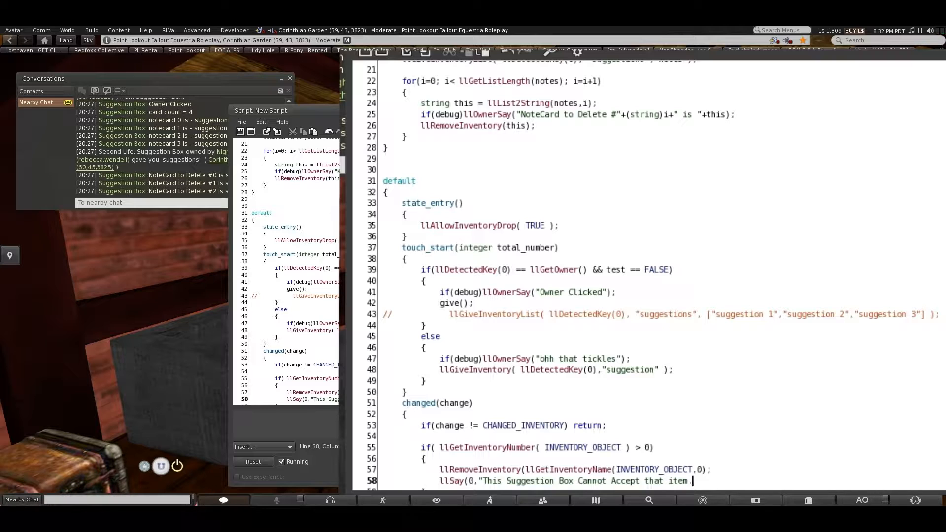
type("\");")
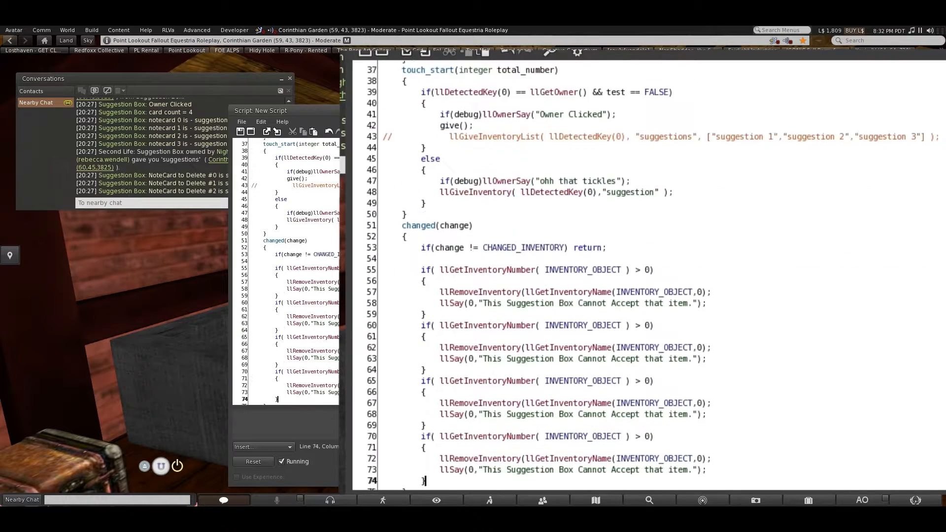
Change the repeated blocks' item types to INVENTORY_SOUND and INVENTORY_TEXTURE
scroll("down", 3)
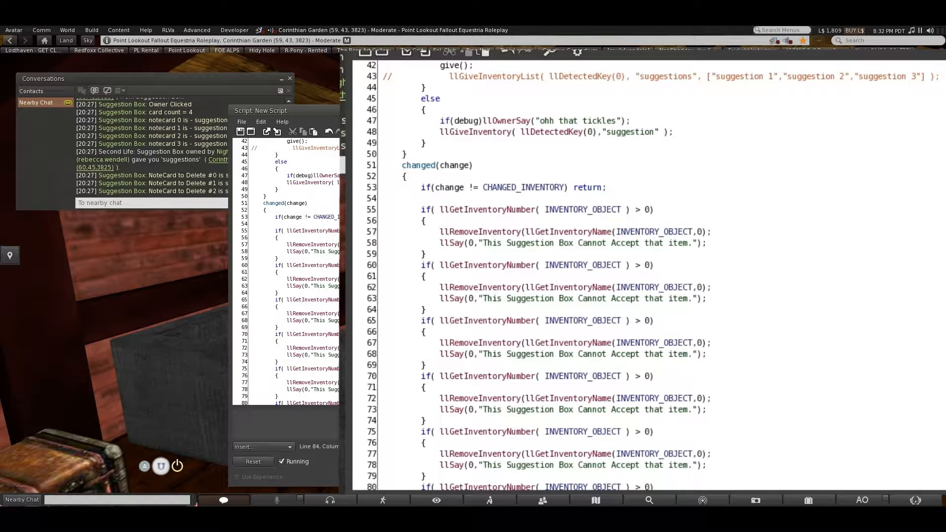
left_click(666, 287)
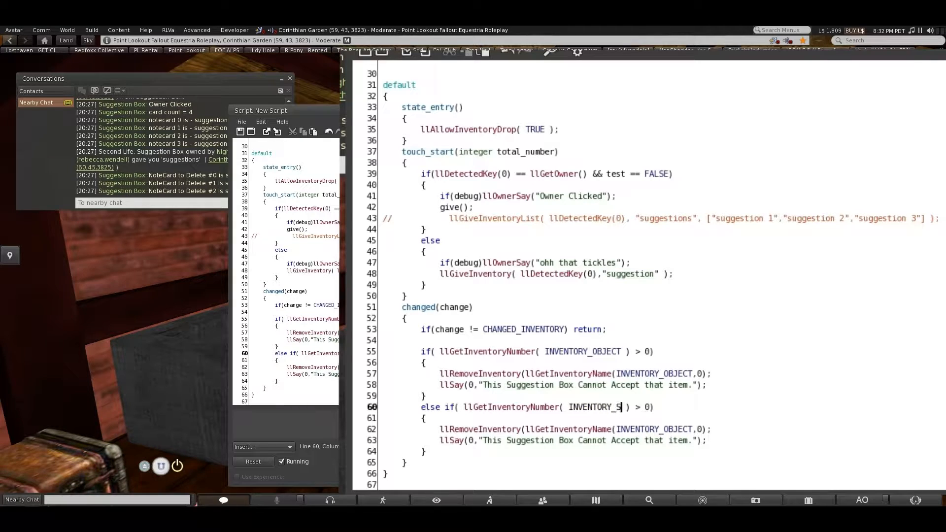
type("OUND")
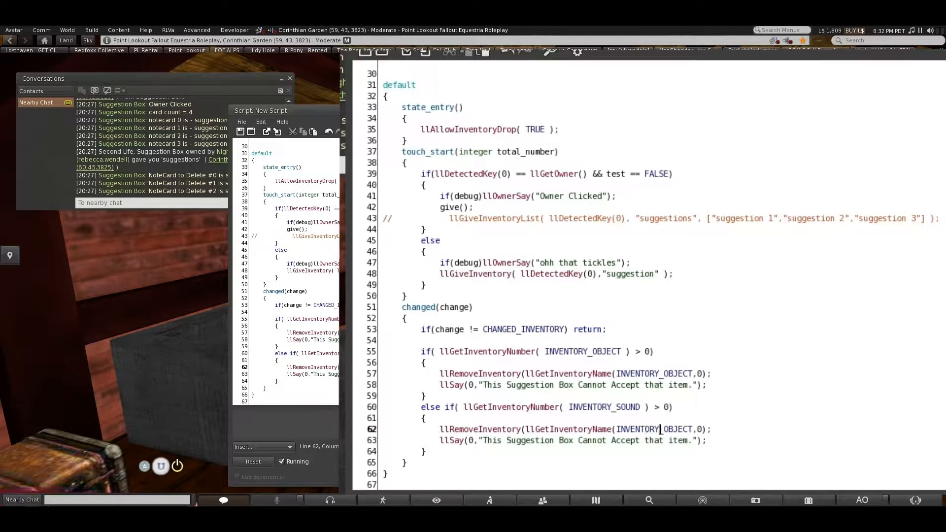
double_click(676, 429)
type("SOUND")
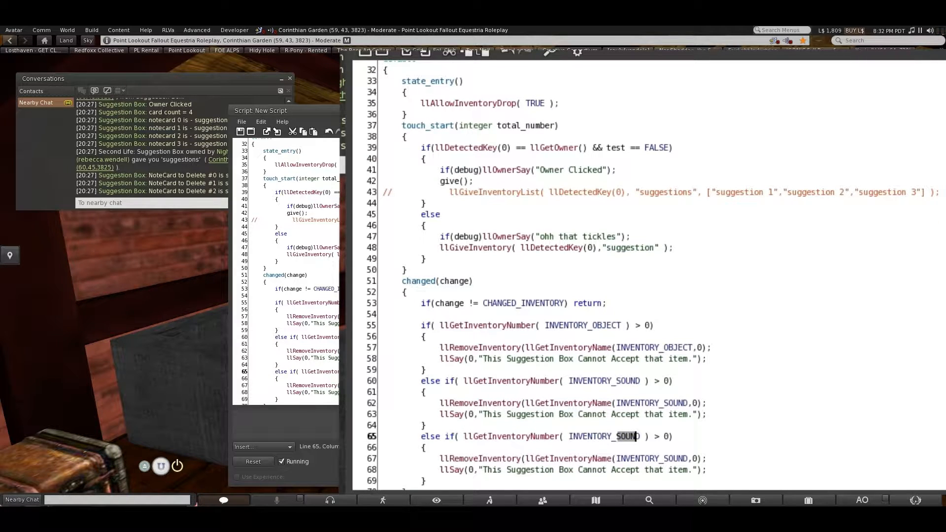
type("INVENTORY_TEXTURE")
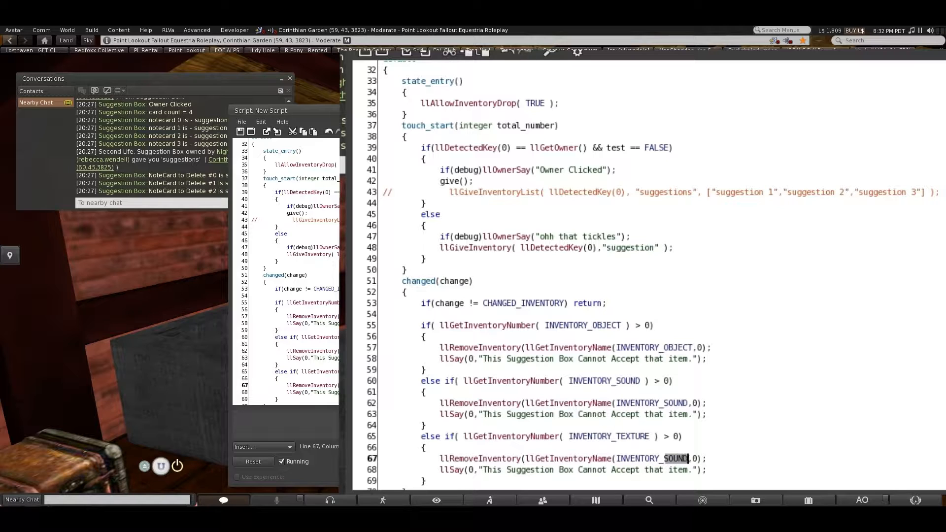
type("INVENTORY_TEXTURE")
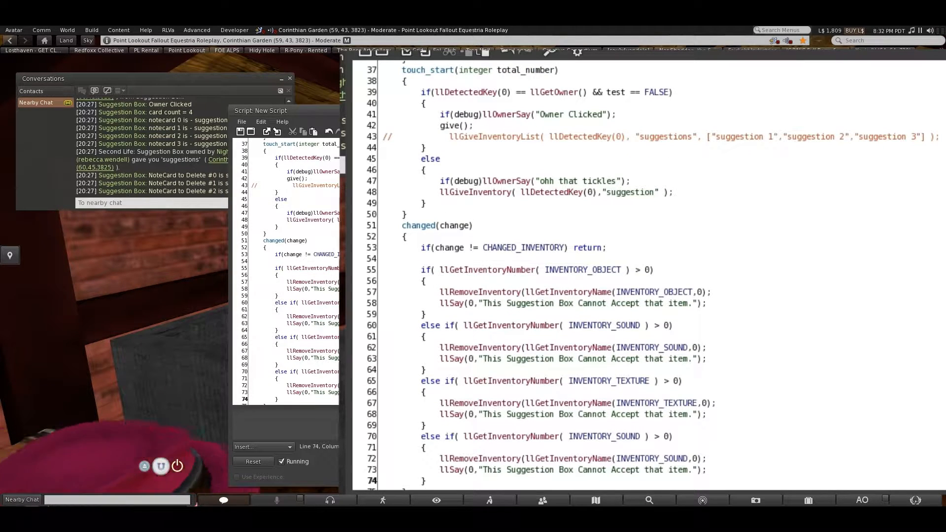
Select the item types in the newest blocks to retype them for gesture and landmark
double_click(627, 436)
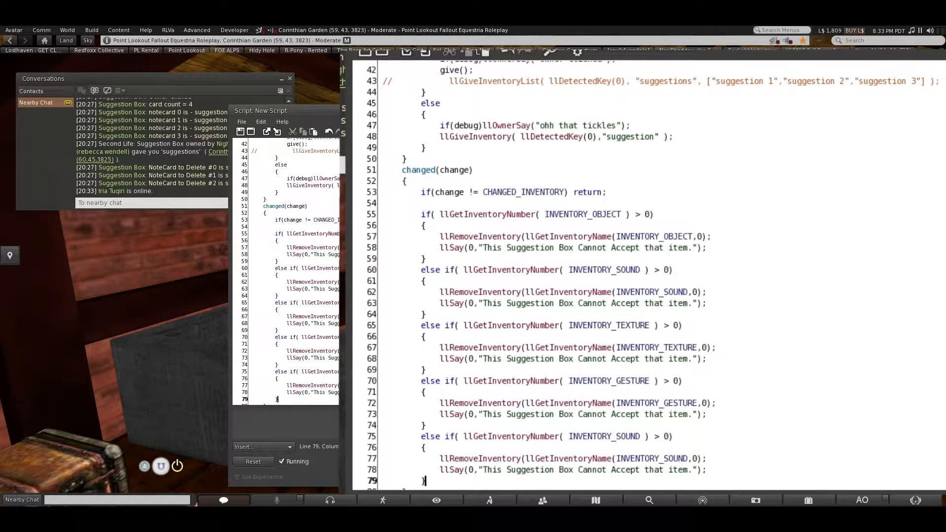
double_click(626, 436)
type("LANDMARK")
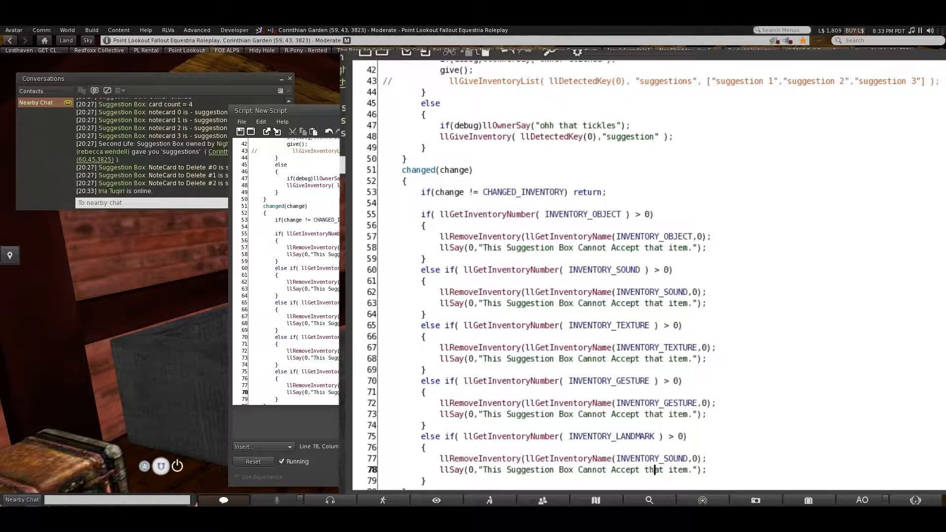
double_click(677, 459)
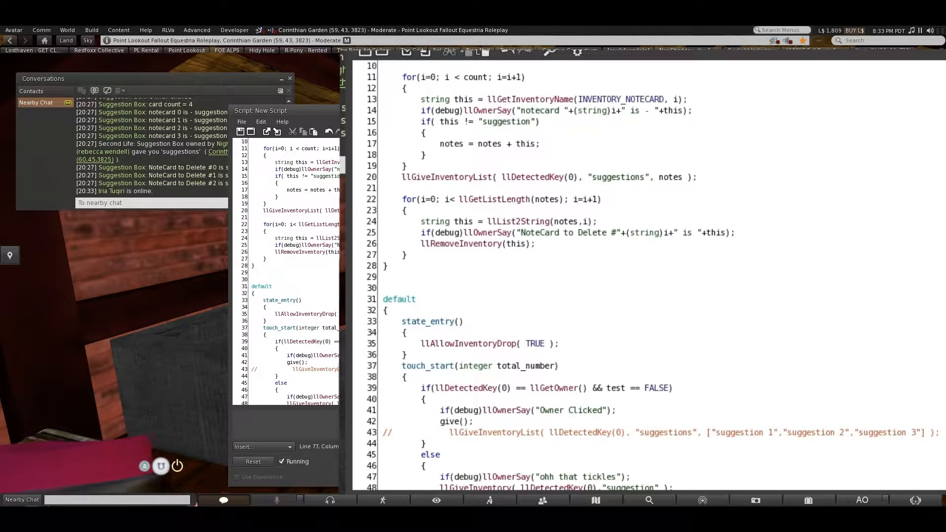
Review the script and replace INVENTORY_SOUND with INVENTORY_LANDMARK in the landmark removal line
scroll("down", 3)
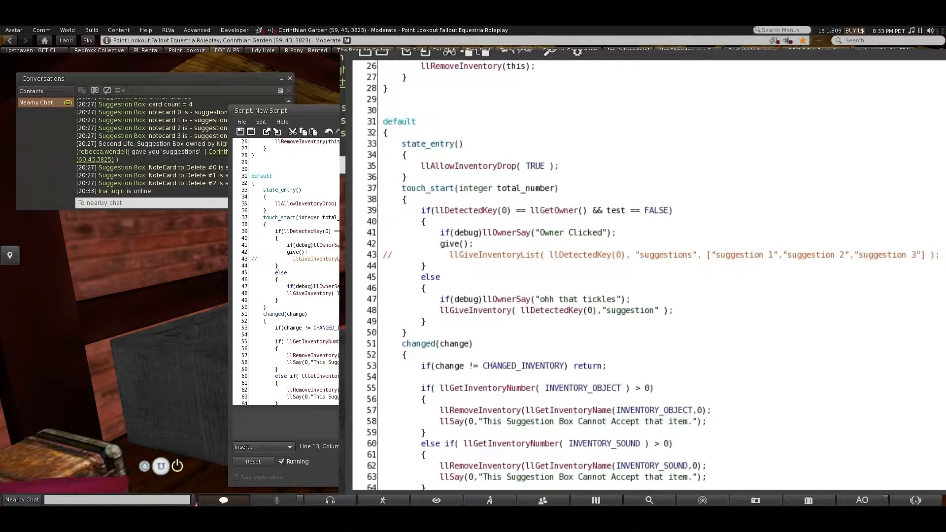
scroll("down", 3)
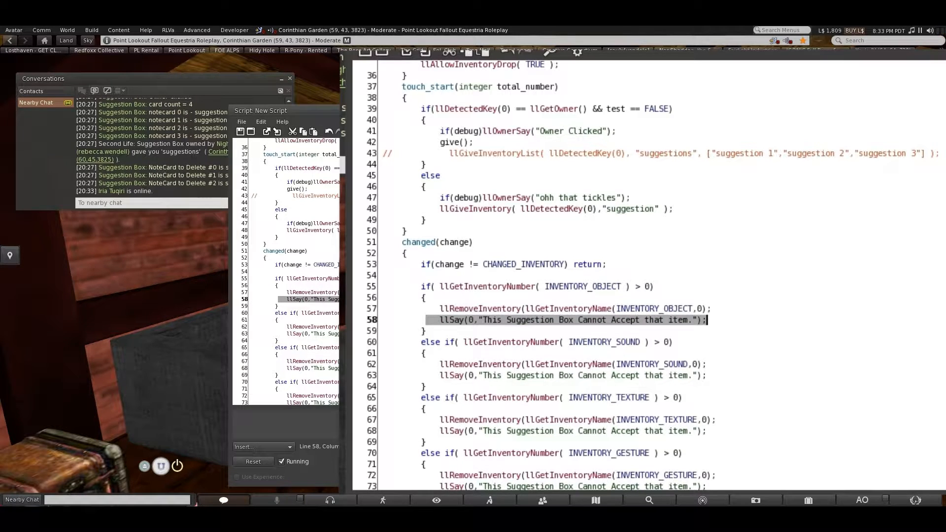
scroll("down", 3)
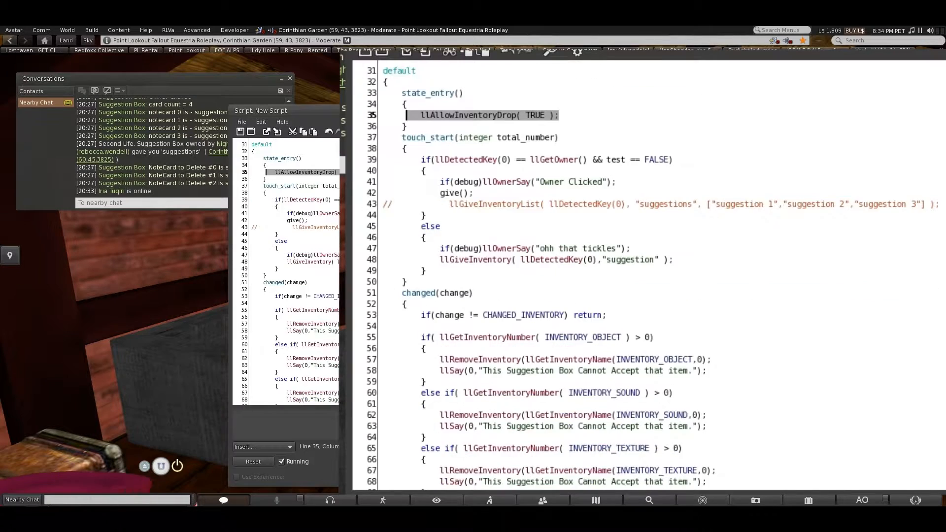
scroll("down", 3)
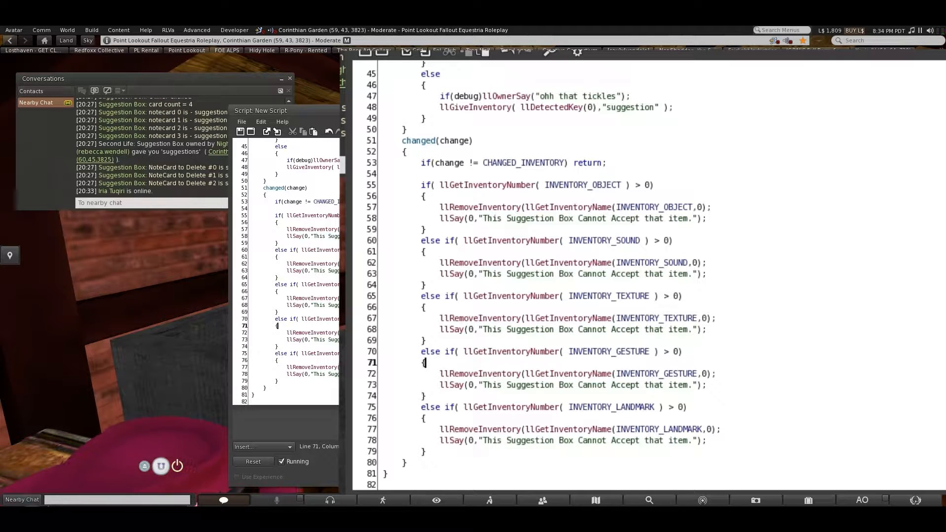
double_click(572, 263)
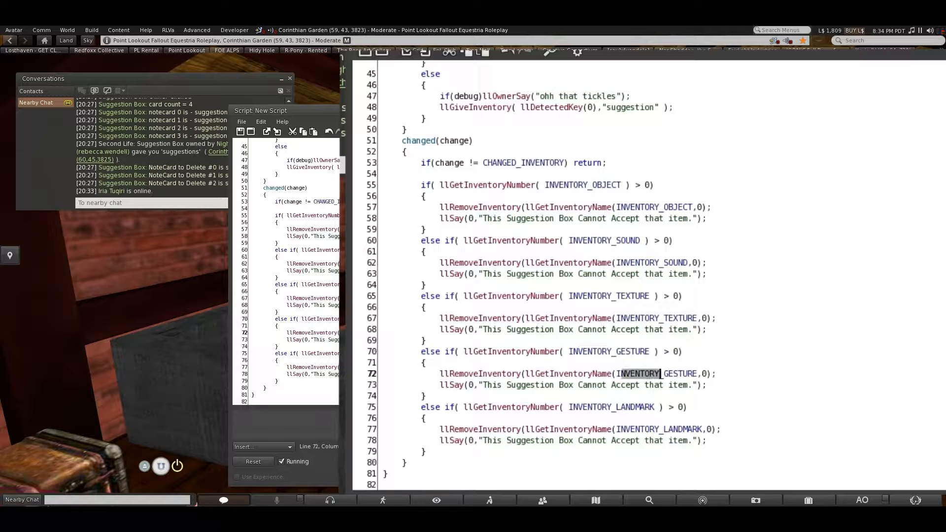
double_click(658, 429)
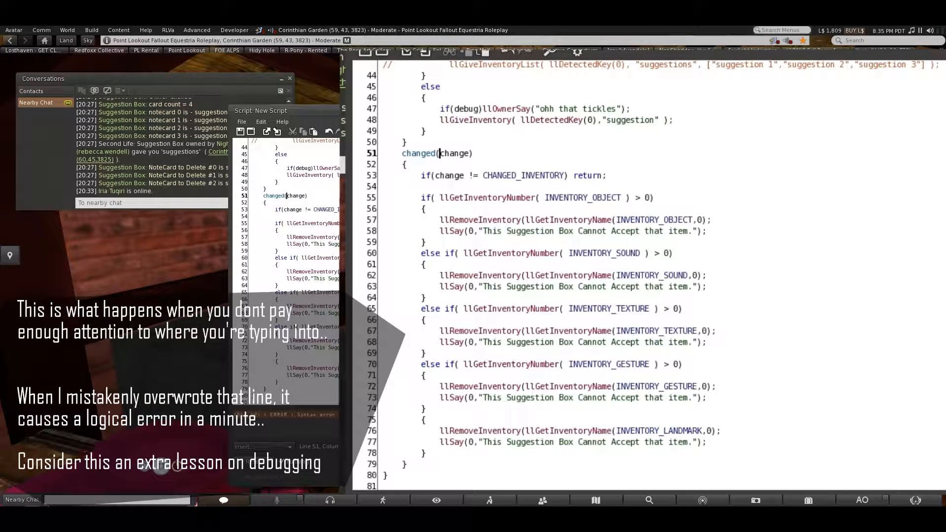
Declare changed(integer change) and add missing ')' to the object and sound removal lines
type("integer")
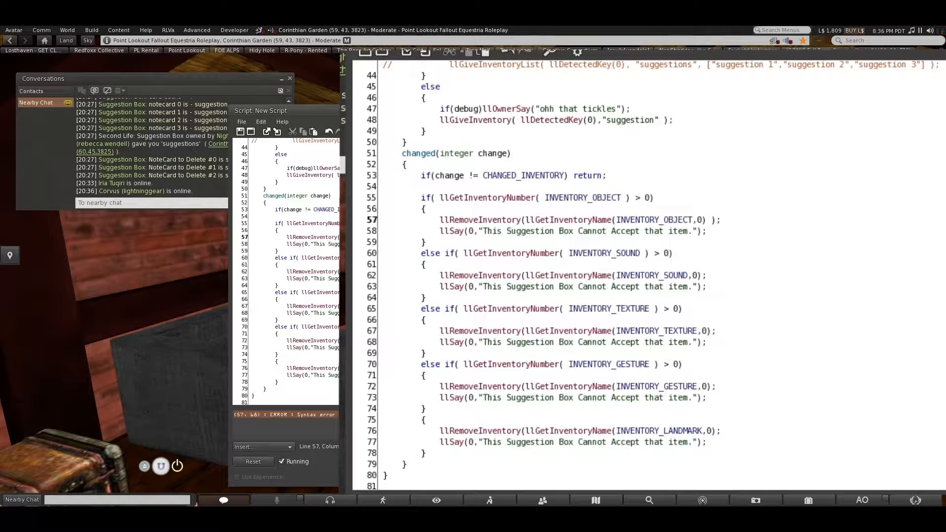
left_click(703, 220)
type(" )")
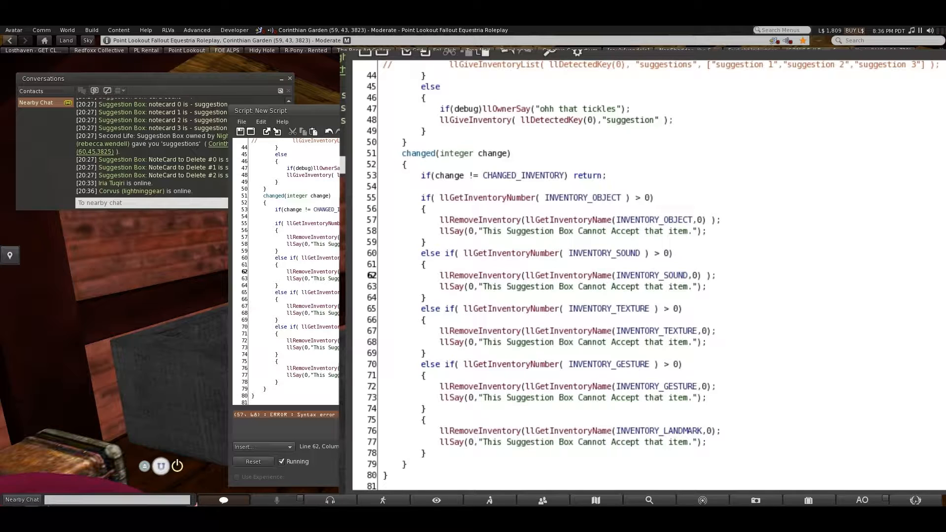
left_click(718, 331)
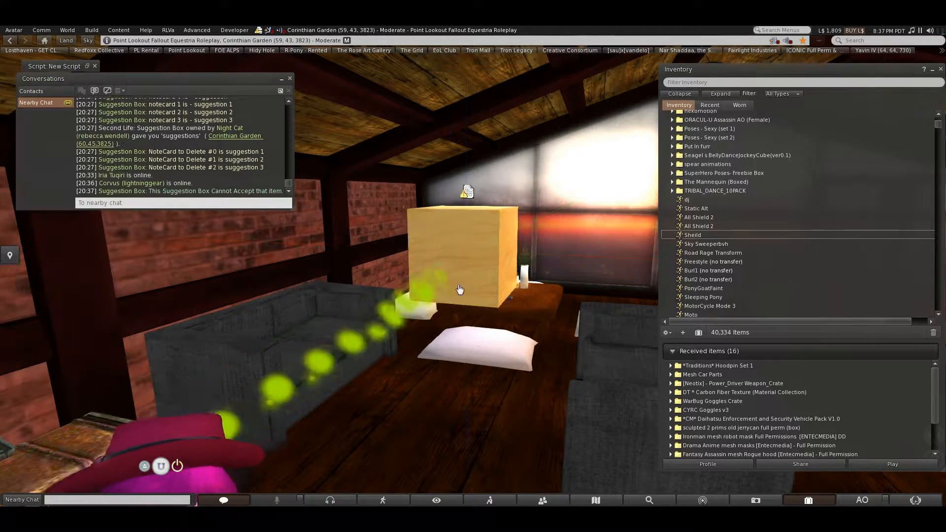
Inspect the suggestion box's contents and open an item from its Content list
left_click(460, 289)
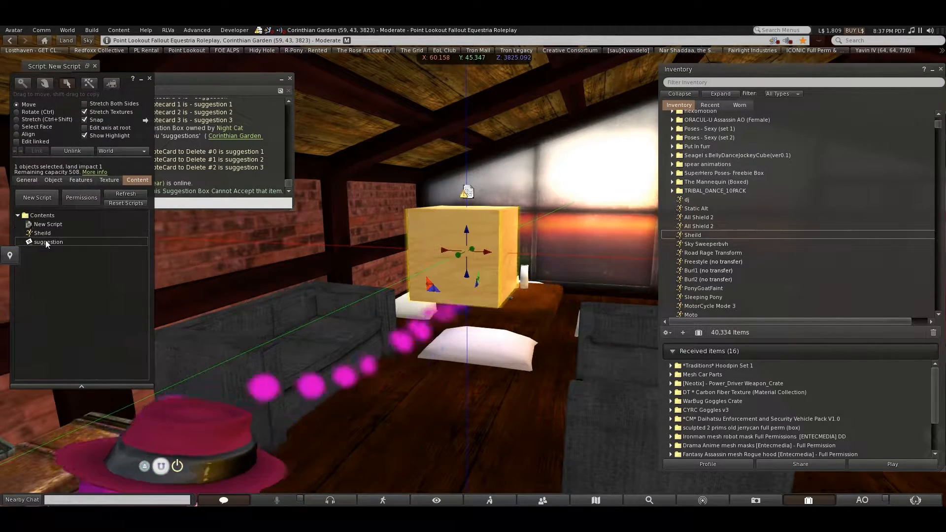
double_click(49, 242)
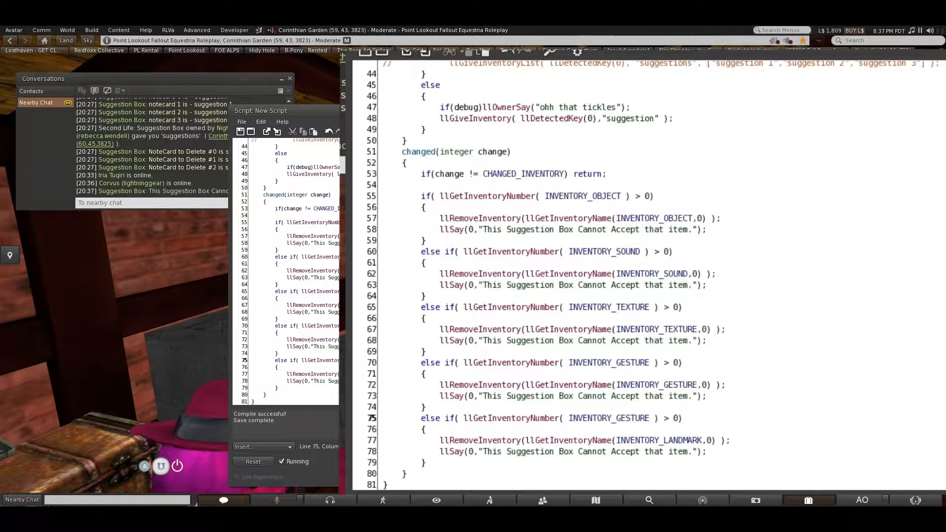
Change the new block's condition to INVENTORY_ANIMATION and select LANDMARK in its removal line
scroll("down", 3)
type("LANDMARK")
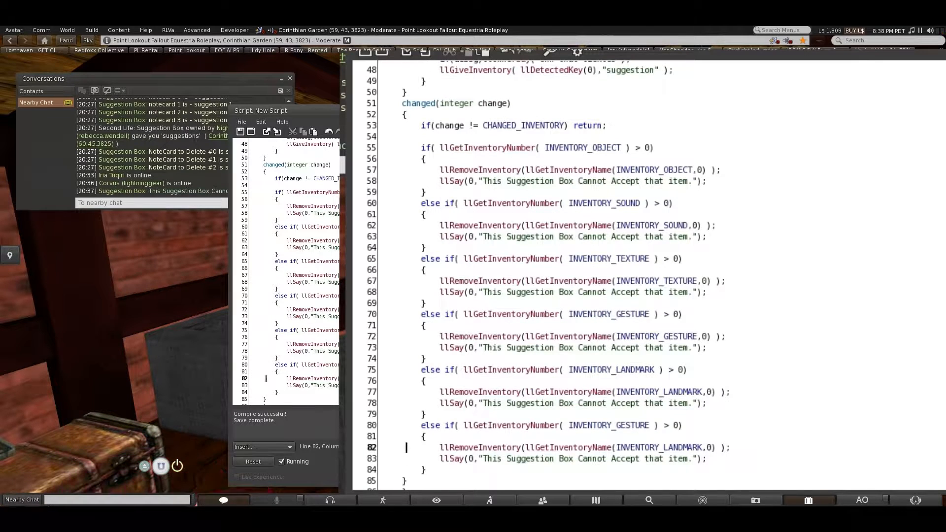
left_click(423, 425)
type("ANI")
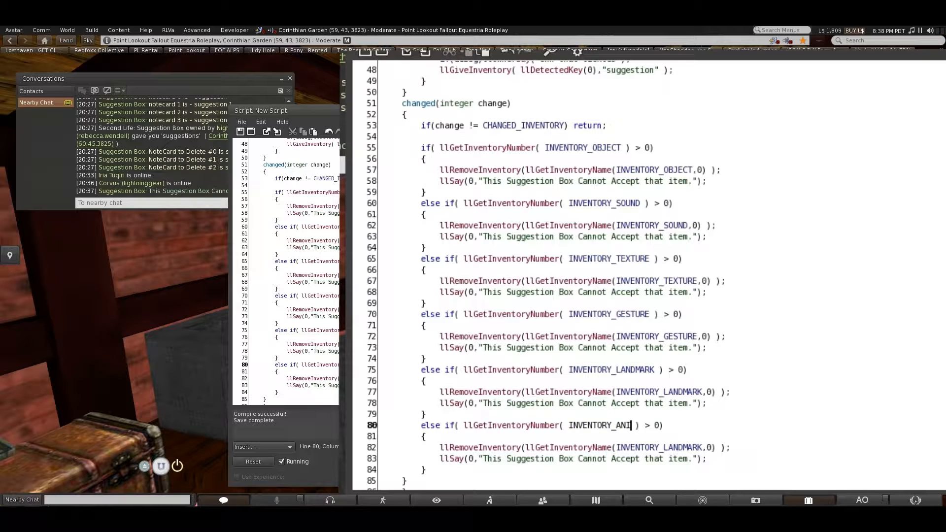
type("MATION")
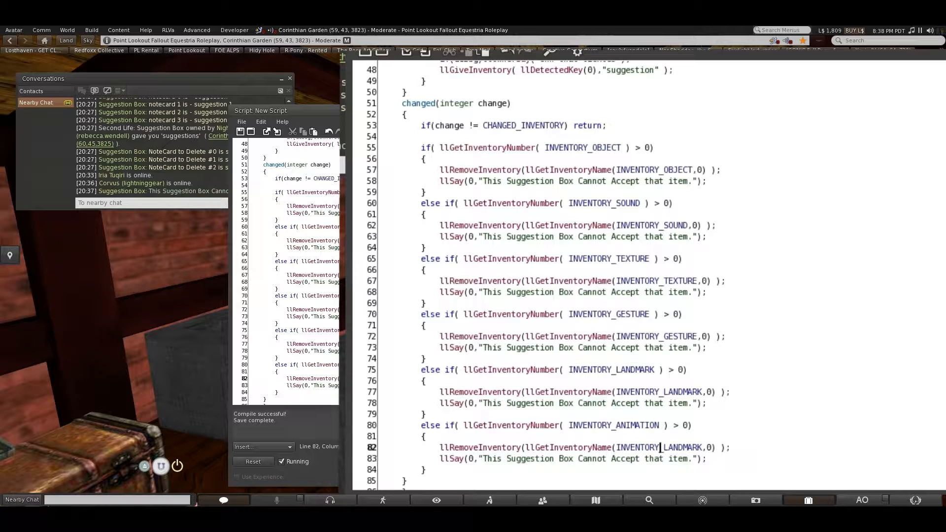
double_click(680, 447)
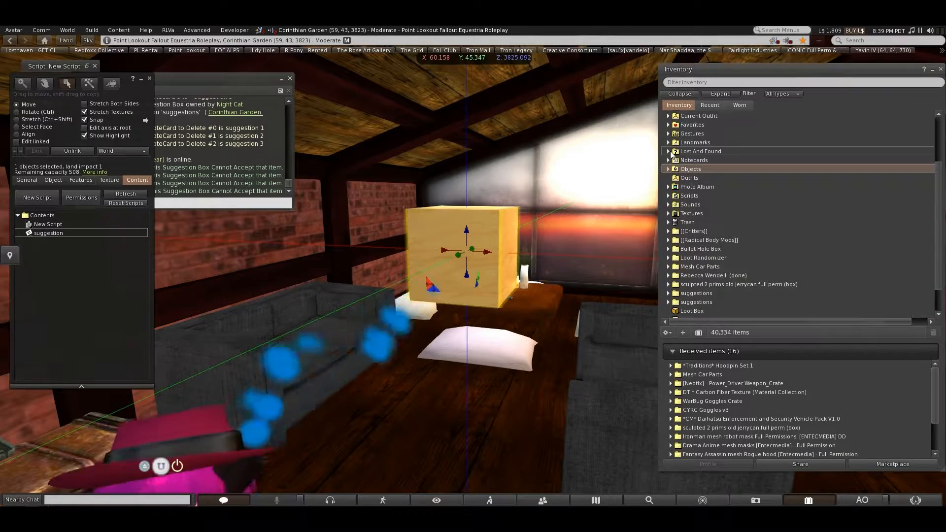
Close the Build/Edit floater, leaving nearby chat showing the rejection messages
left_click(668, 143)
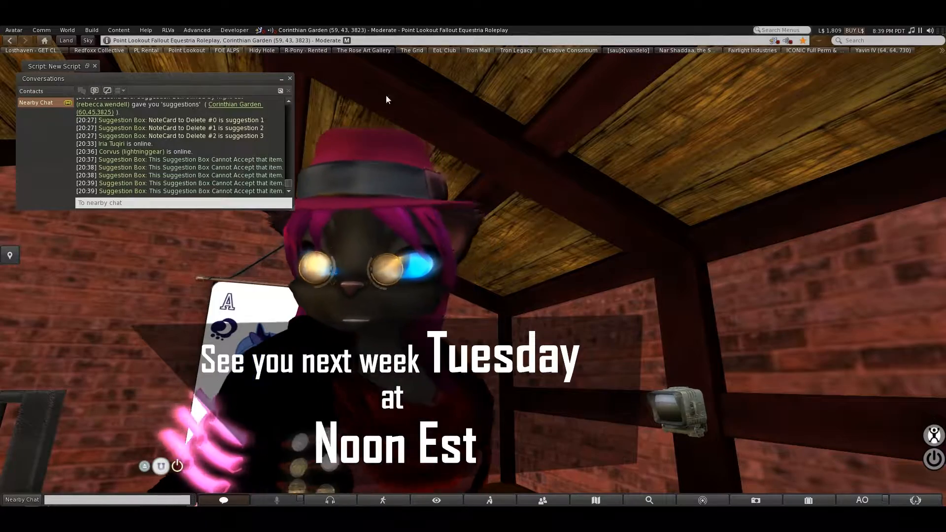
Close the Conversations floater so only the avatar in the brick room remains visible
left_click(289, 79)
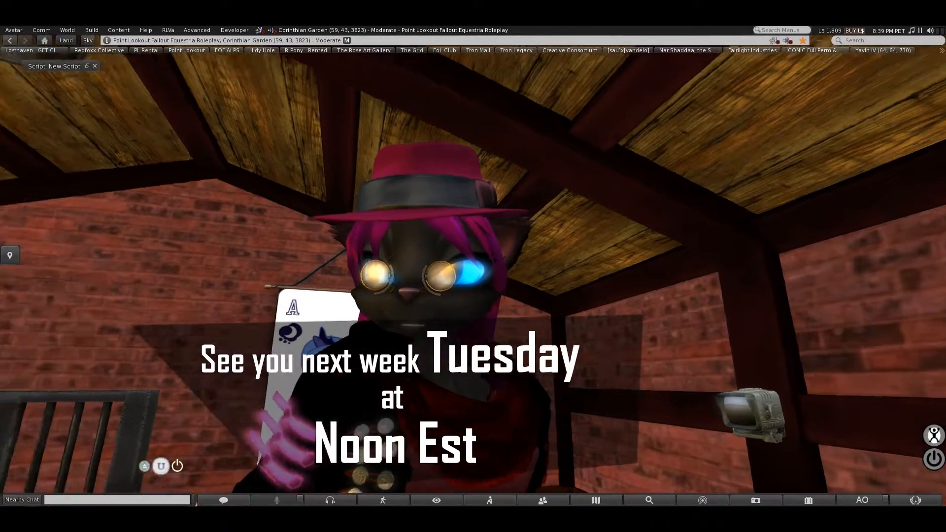